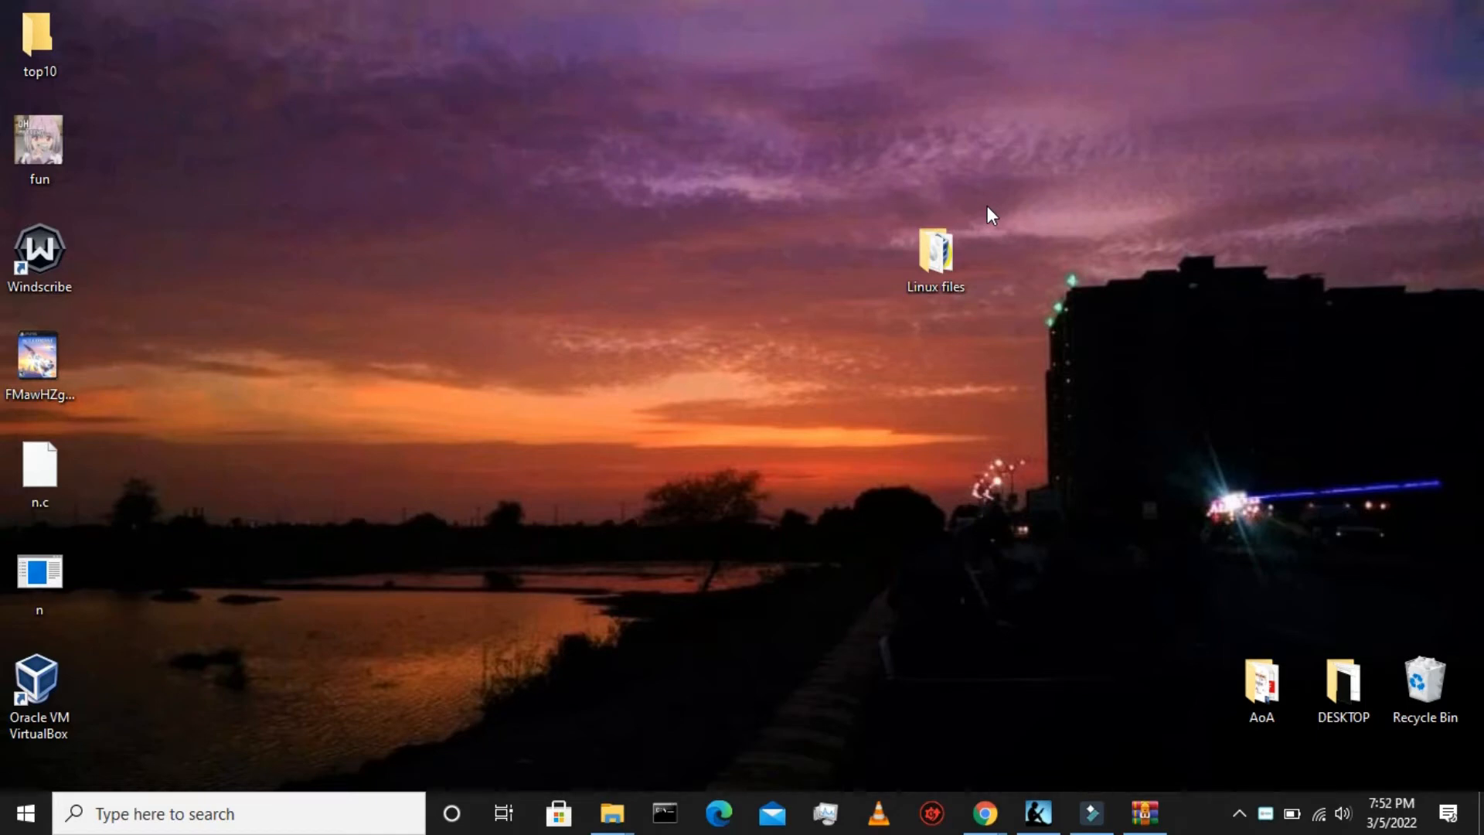
pyautogui.moveTo(985, 812)
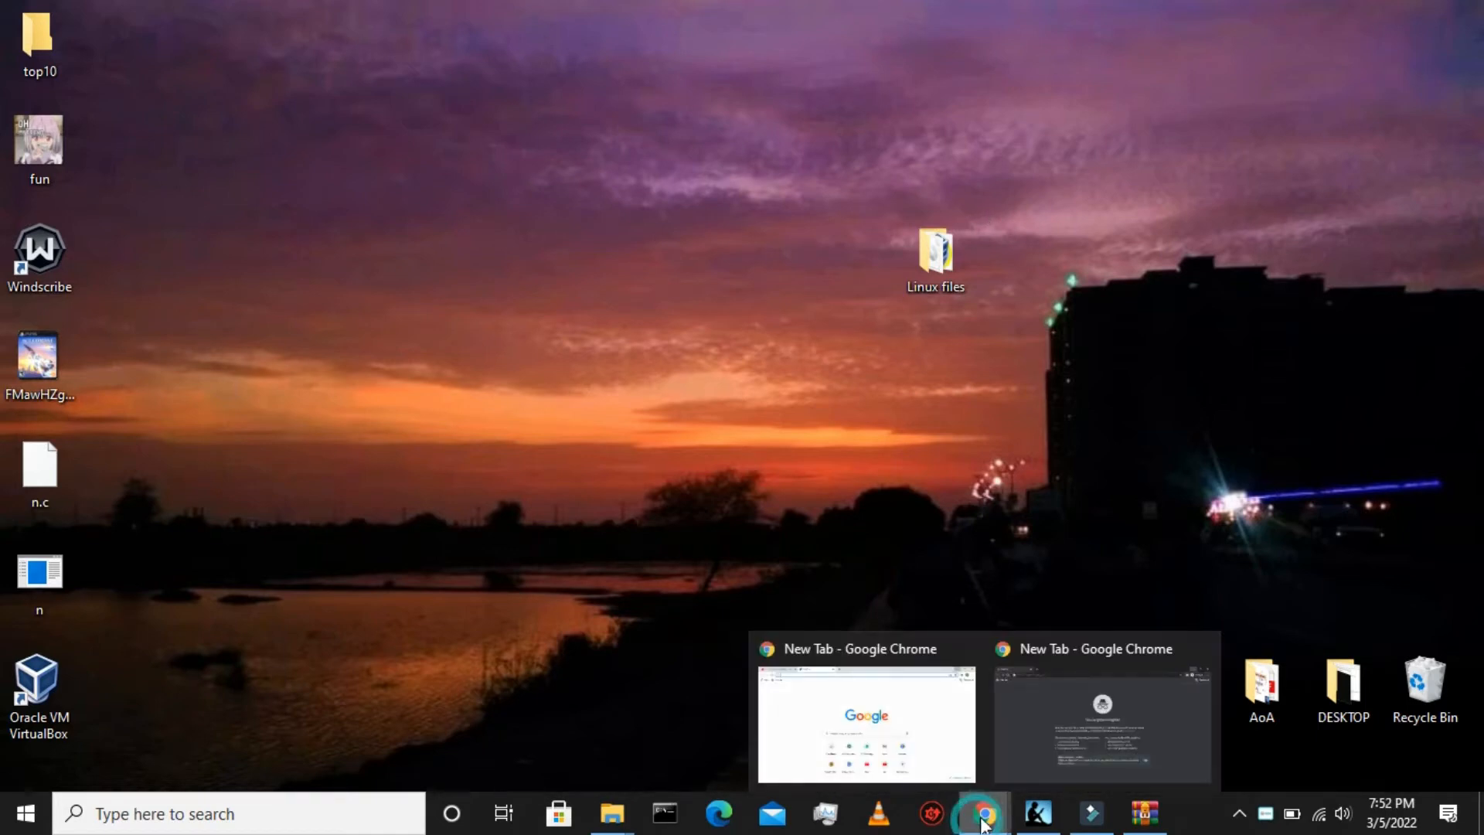
# Switch to the Chrome window showing the shared Google Drive folder C_r _0xc000007b_.
pyautogui.click(1100, 719)
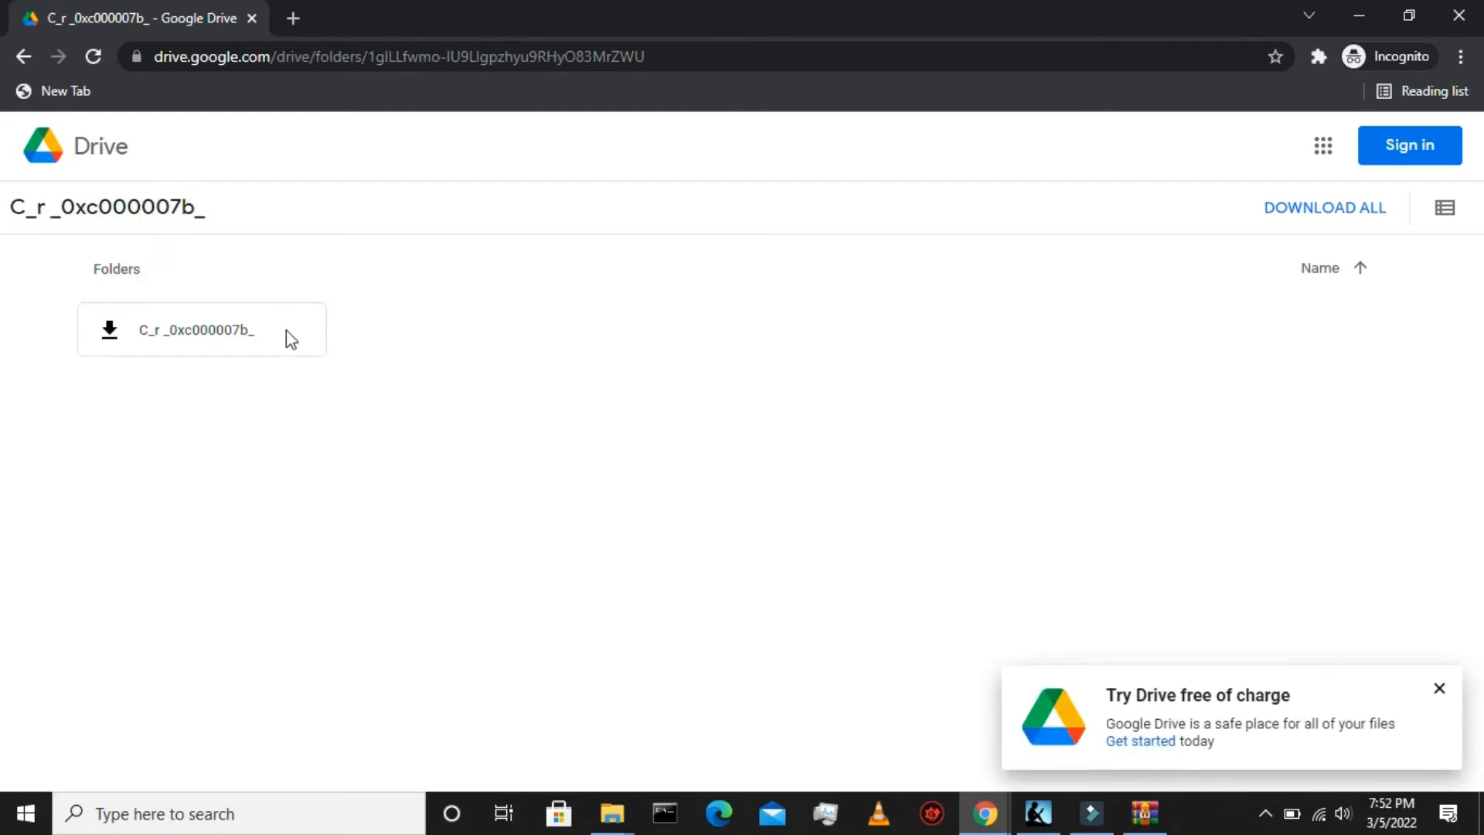
# Download the C_r _0xc000007b_ folder as a zip via DOWNLOAD ALL and launch the finished archive.
pyautogui.doubleClick(197, 329)
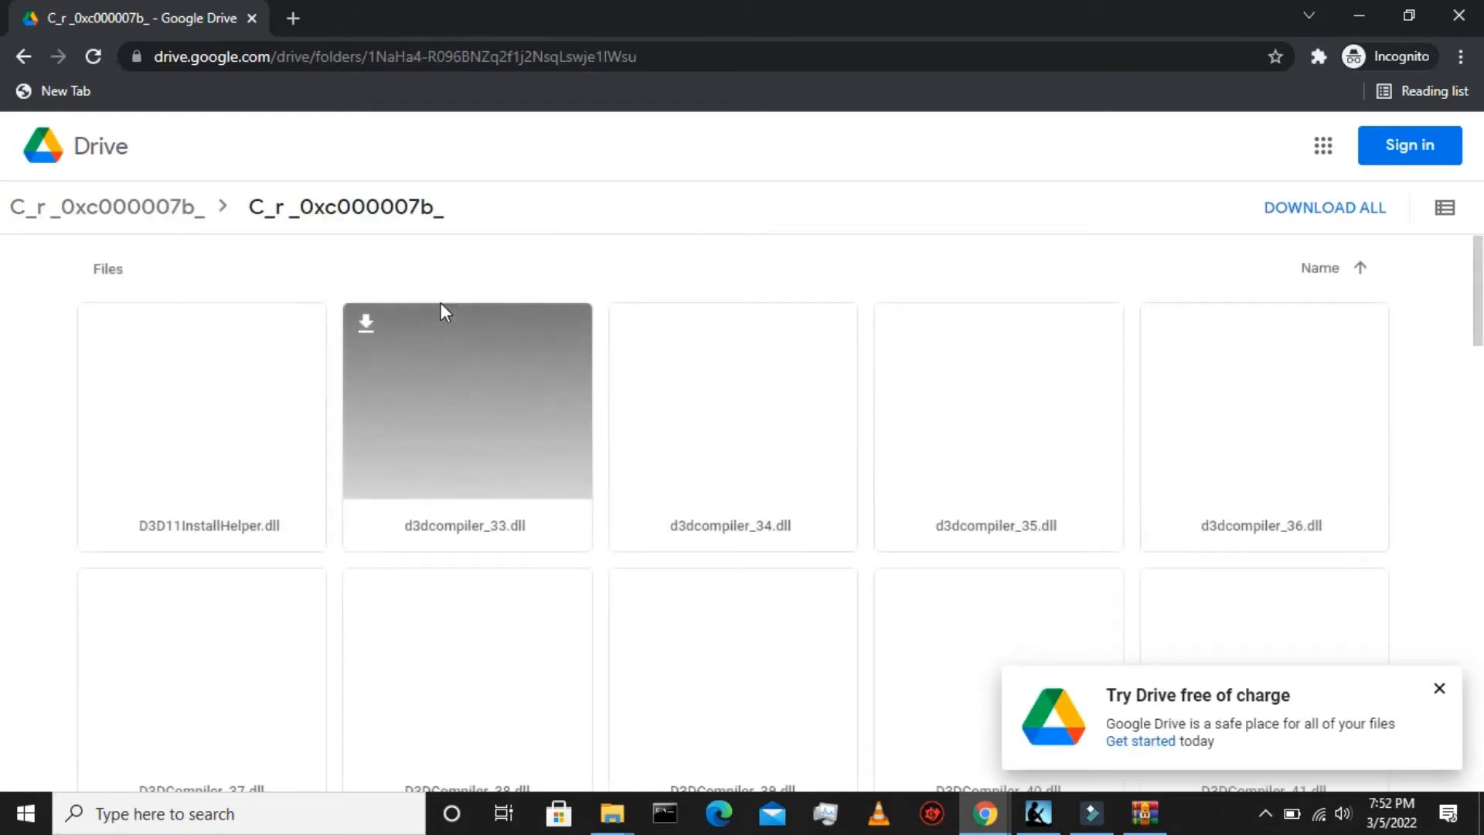
pyautogui.click(107, 207)
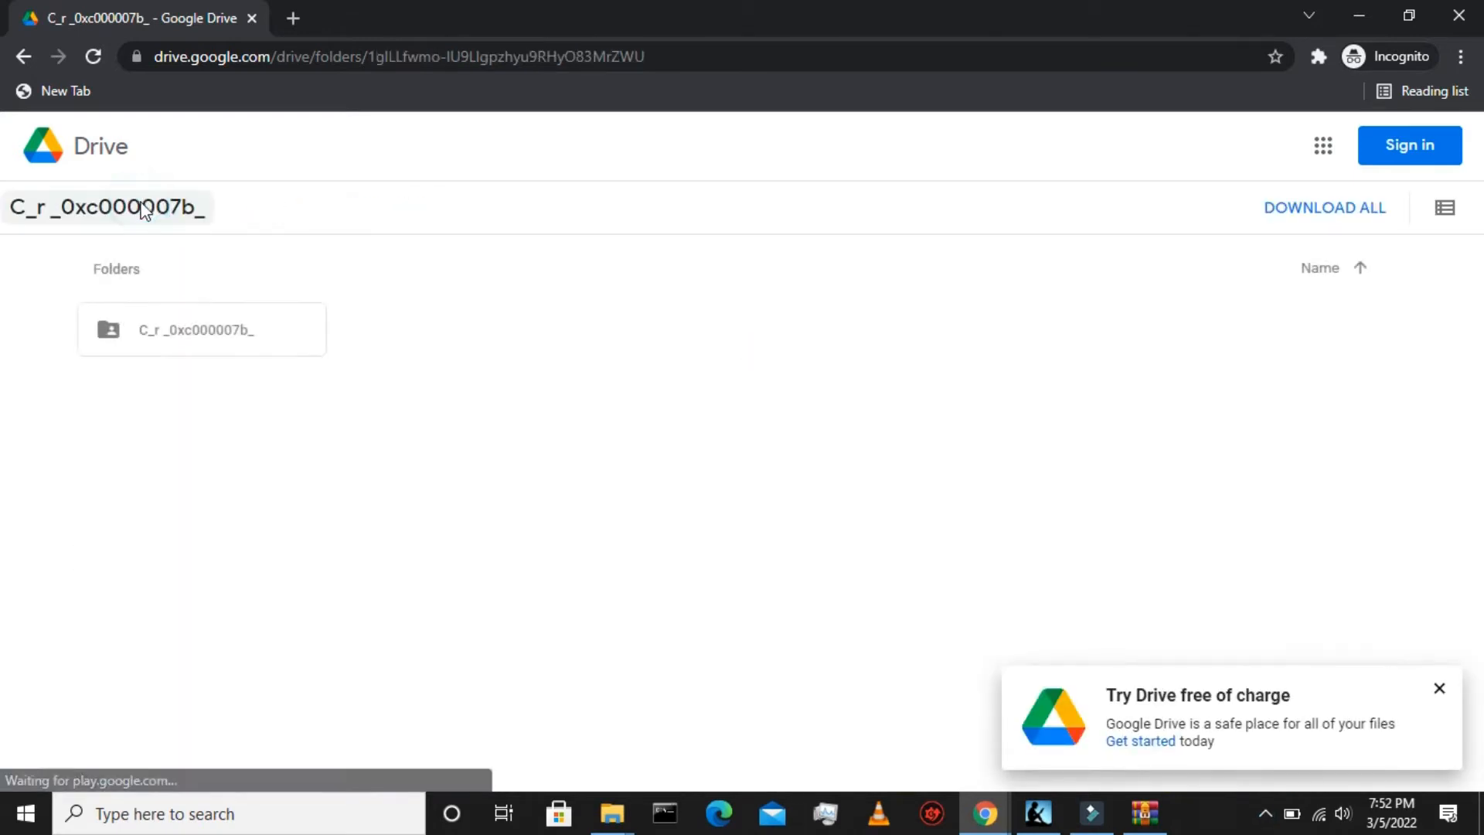
pyautogui.click(1325, 207)
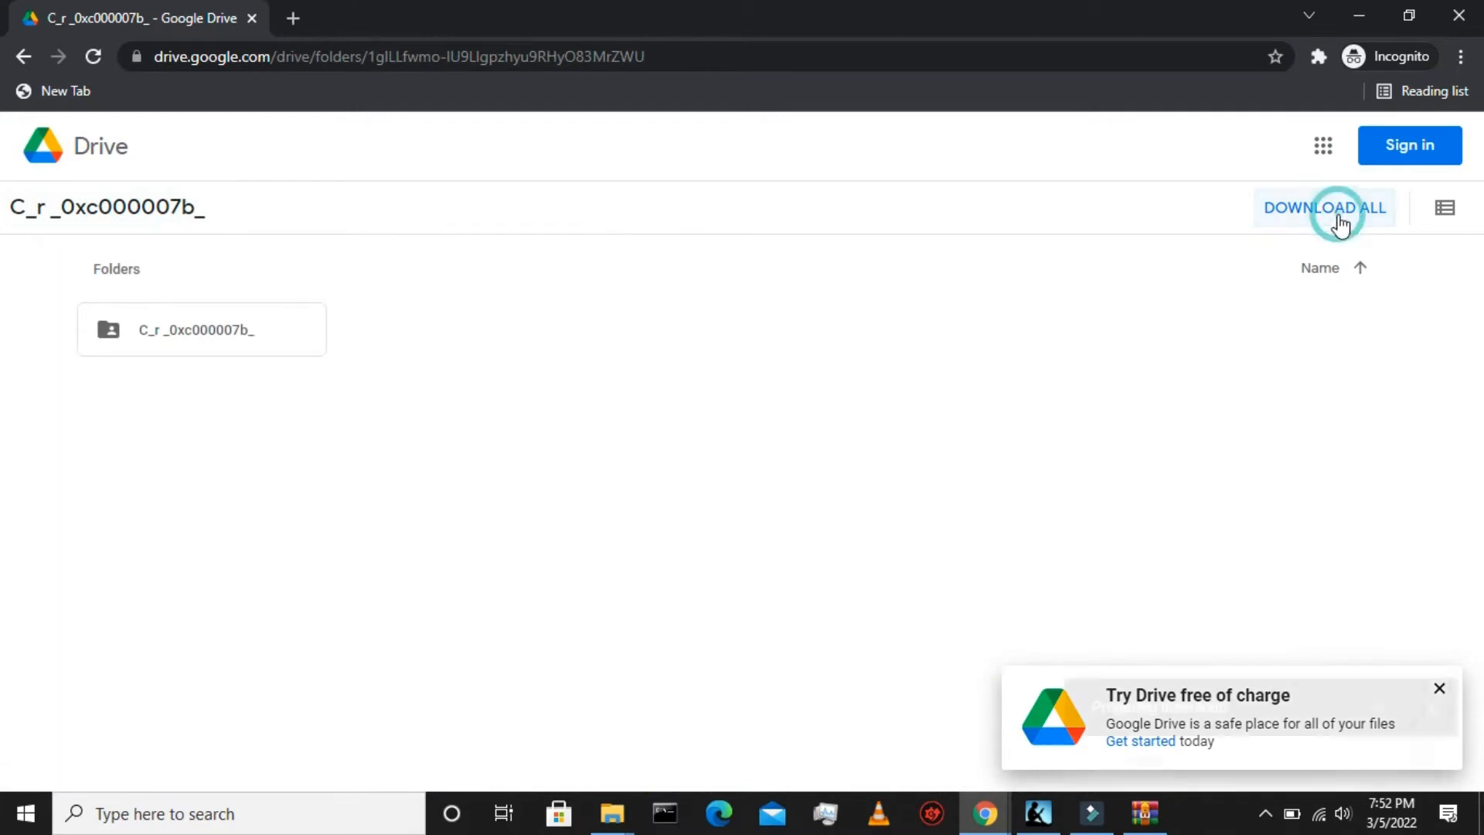
pyautogui.click(1325, 207)
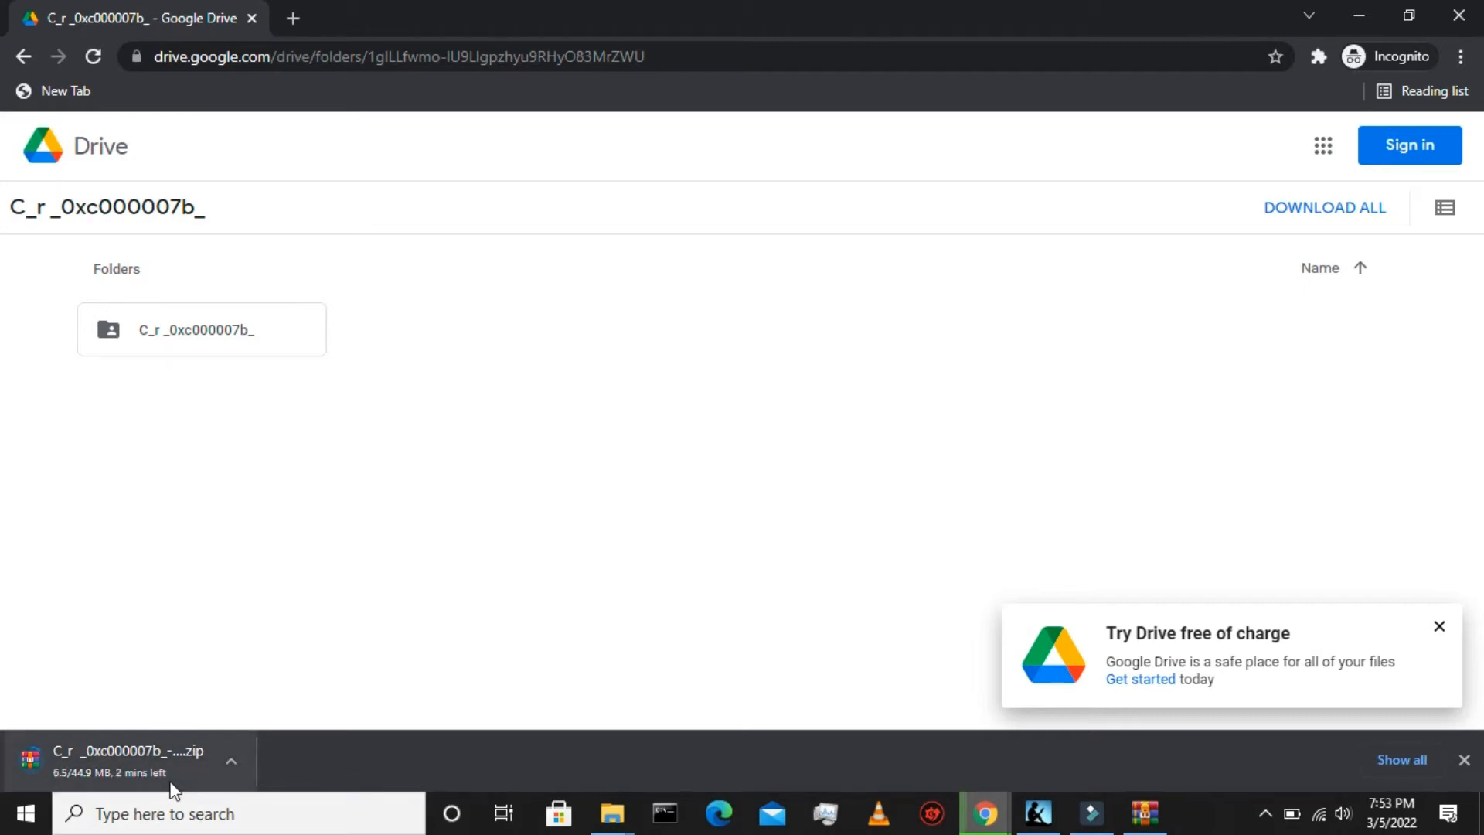
pyautogui.click(129, 761)
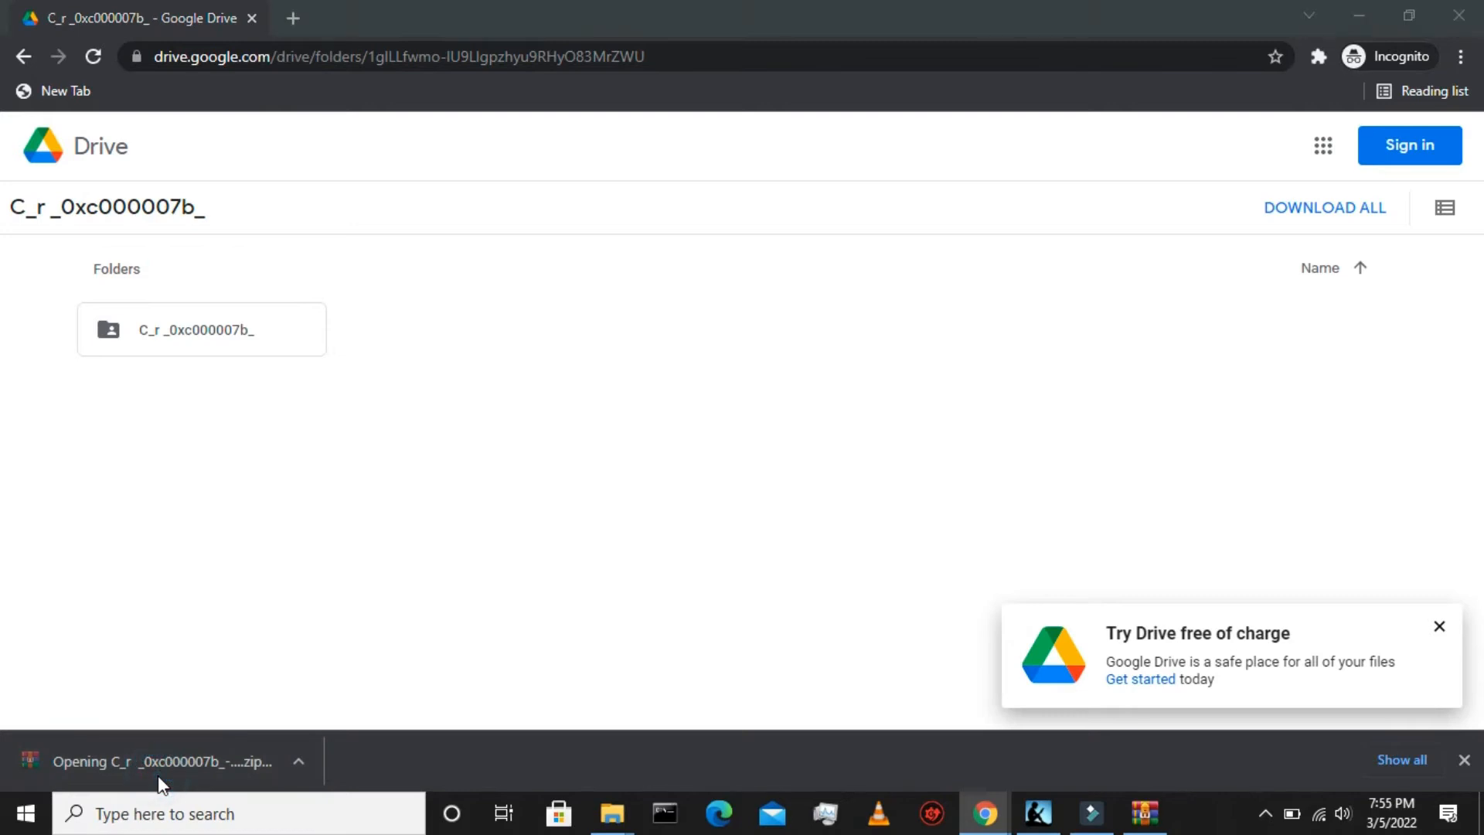
# Dismiss the WinRAR license reminder and extract the C_r _0xc000007b_ folder to the Desktop.
pyautogui.click(161, 761)
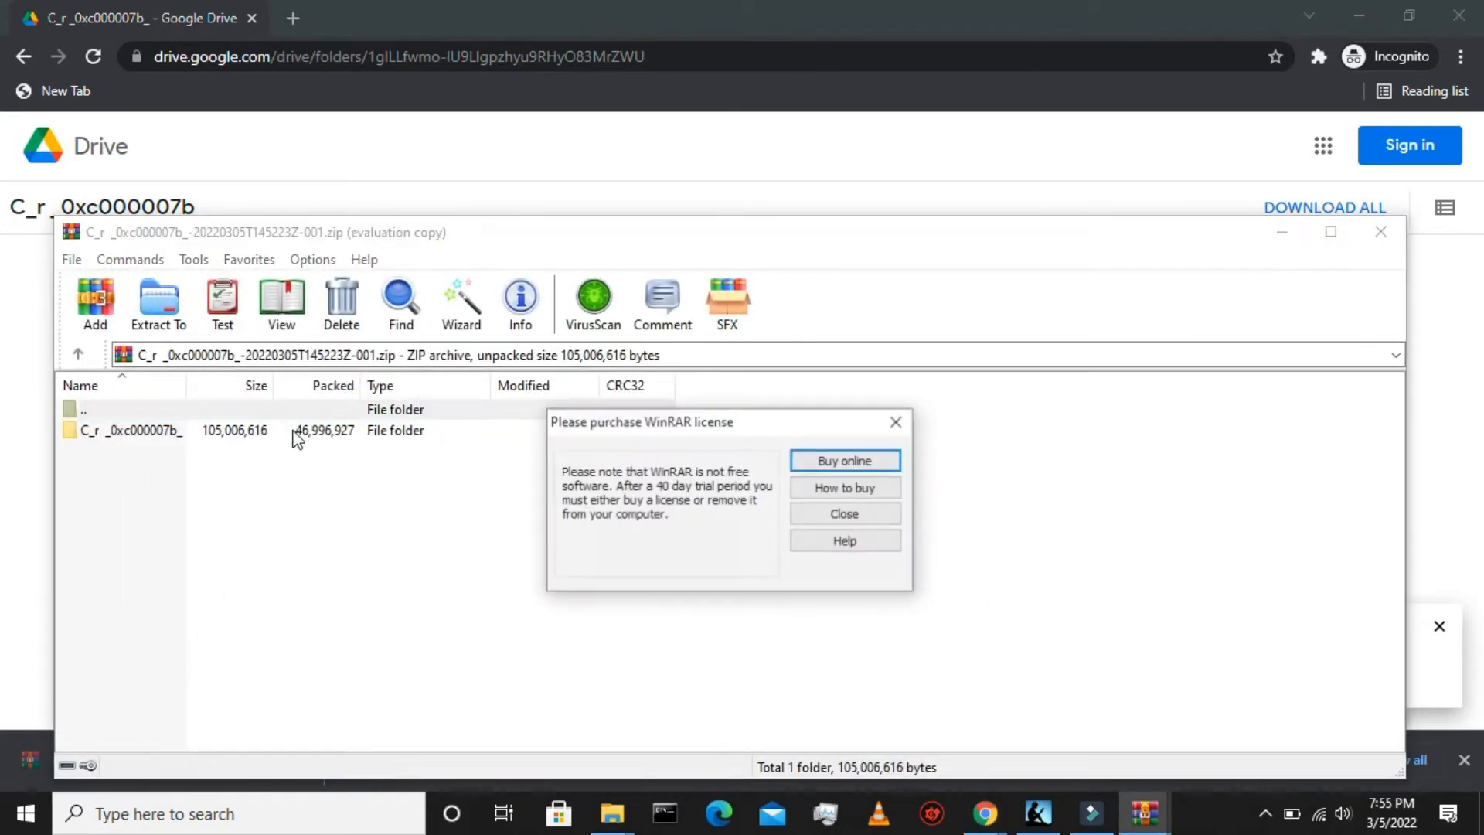
pyautogui.click(843, 513)
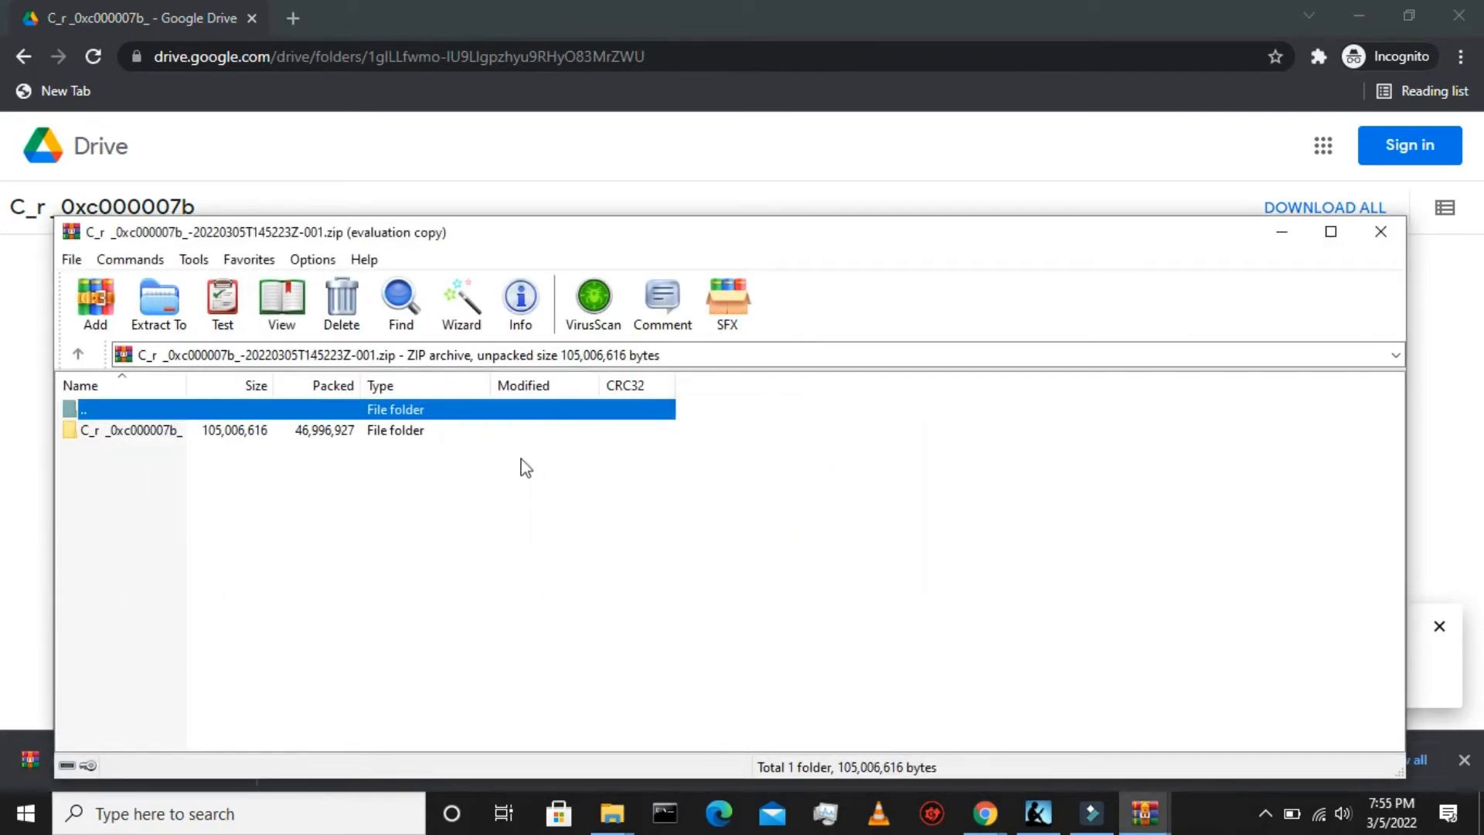
pyautogui.click(133, 429)
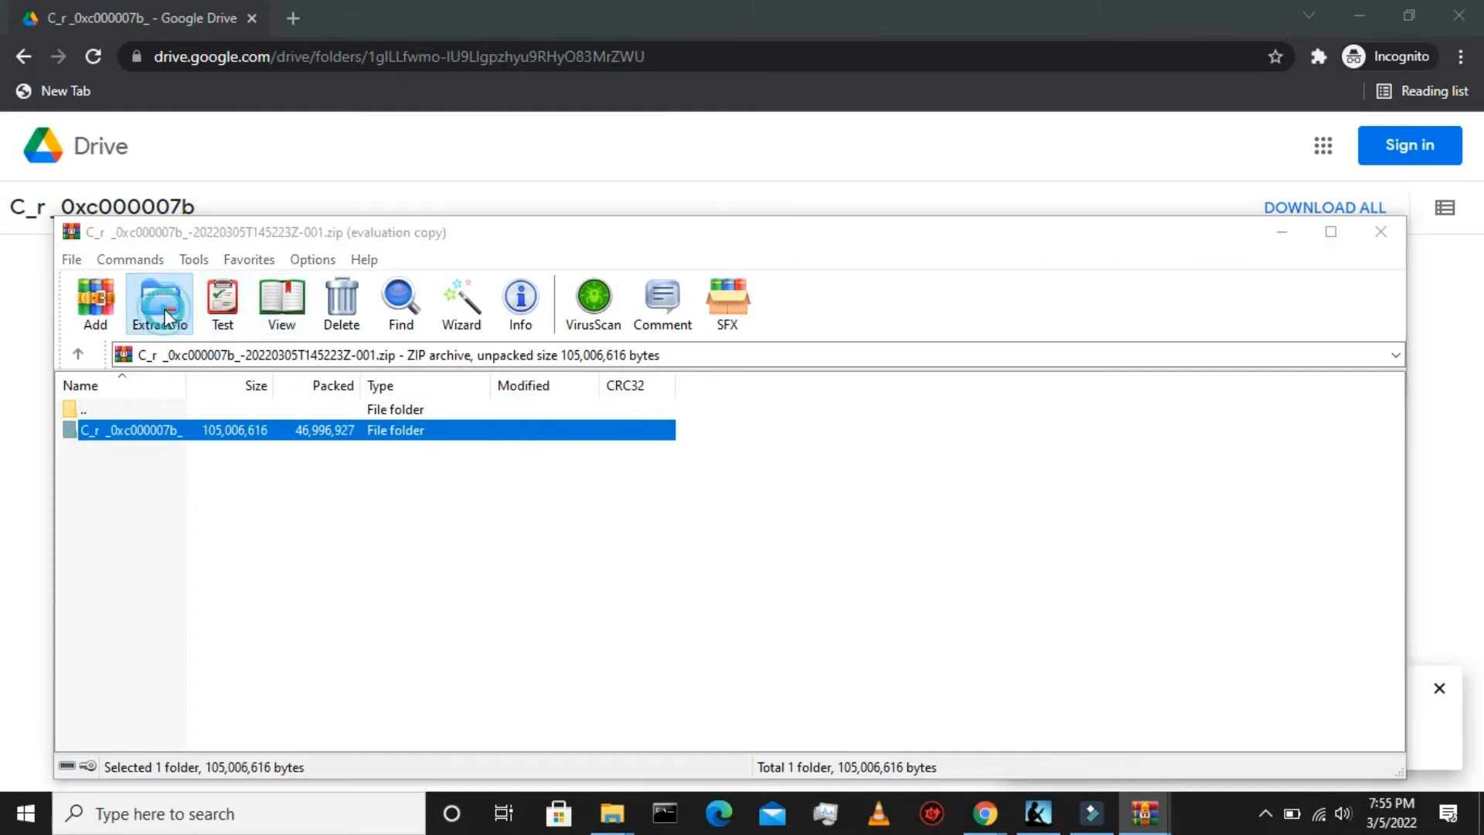
pyautogui.click(158, 303)
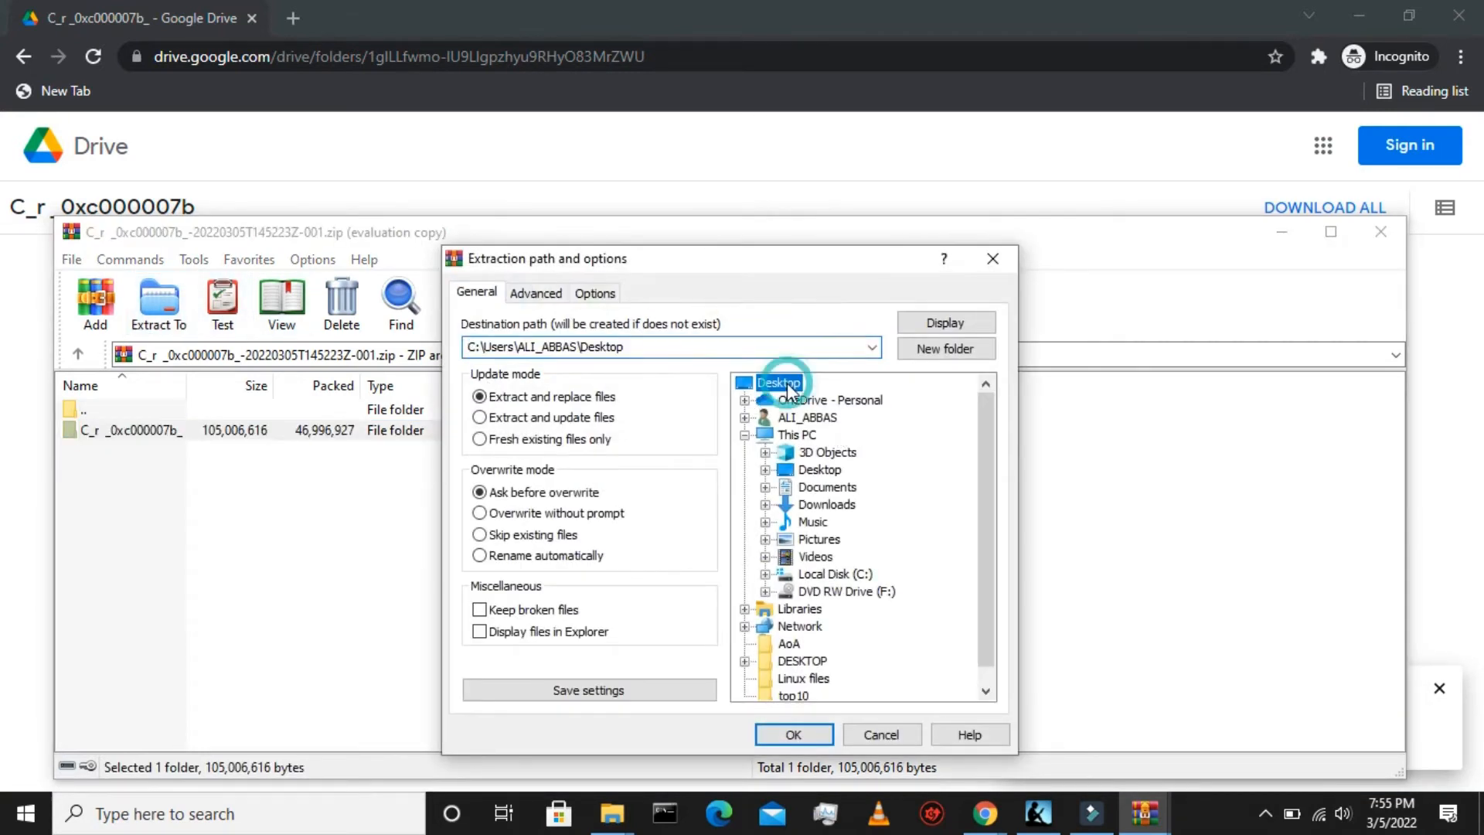
pyautogui.click(793, 735)
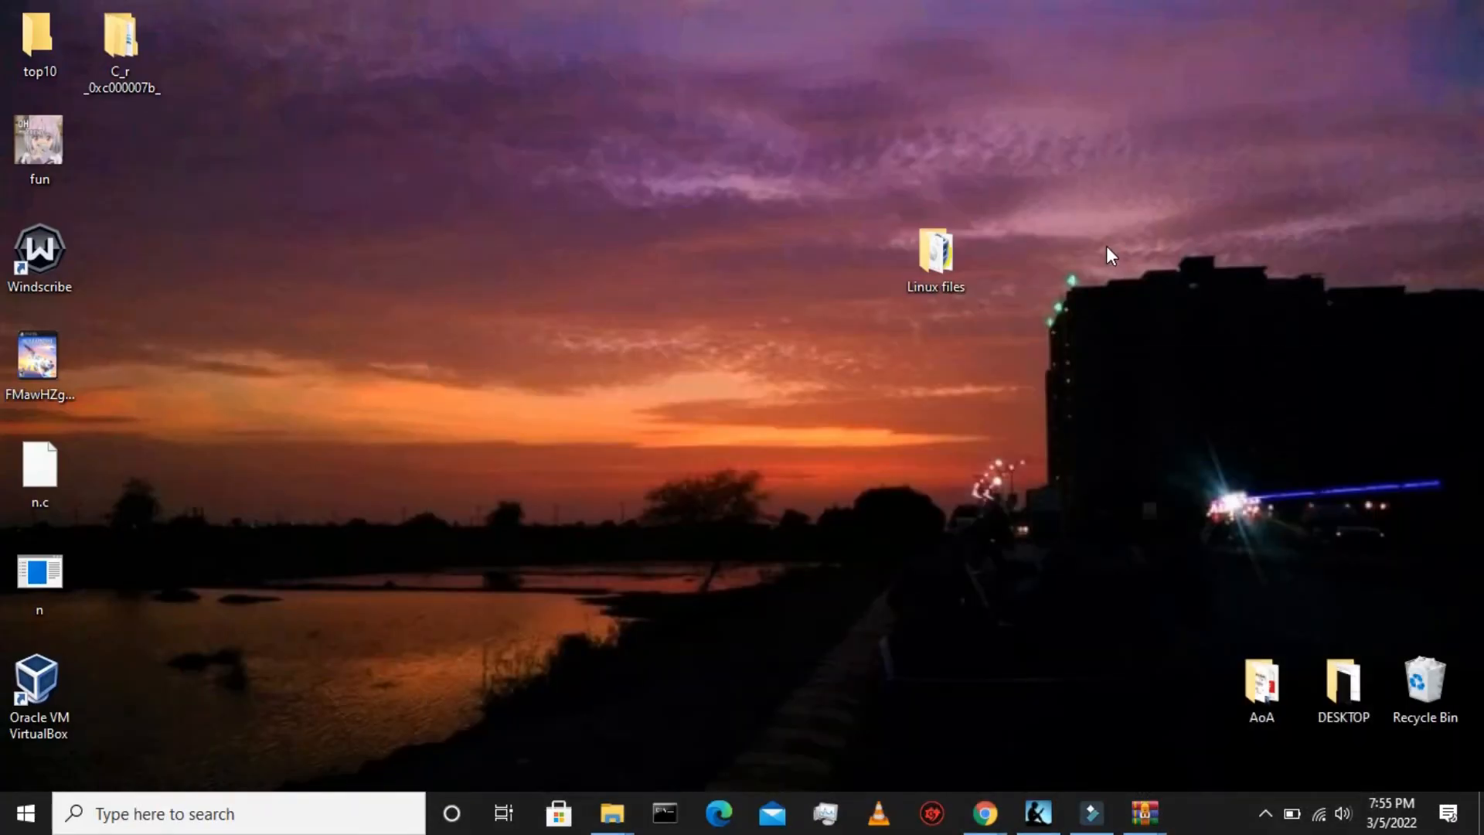
# Open the extracted C_r _0xc000007b_ folder from the desktop to list its DLL files.
pyautogui.click(121, 43)
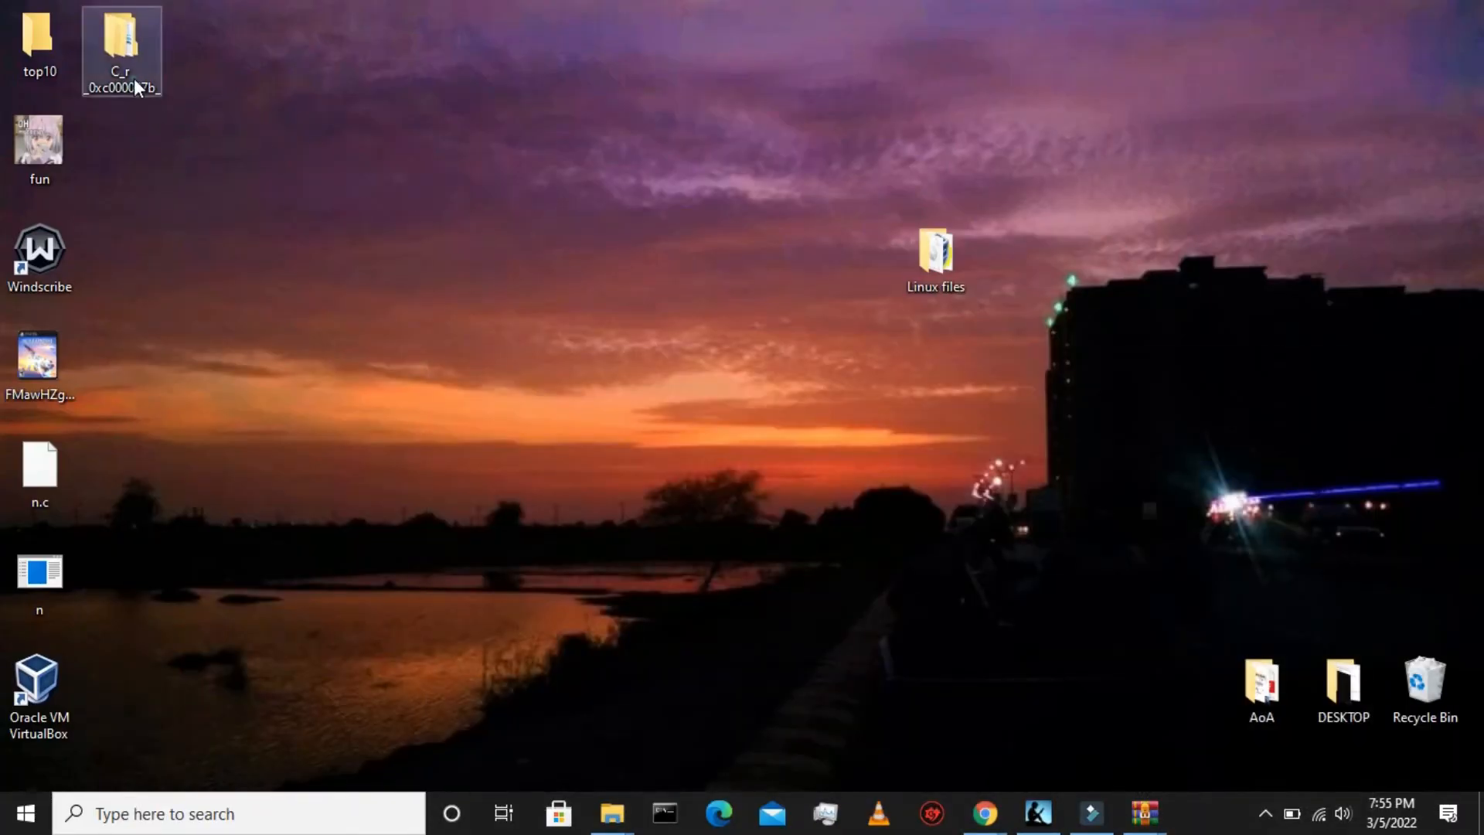
pyautogui.doubleClick(121, 51)
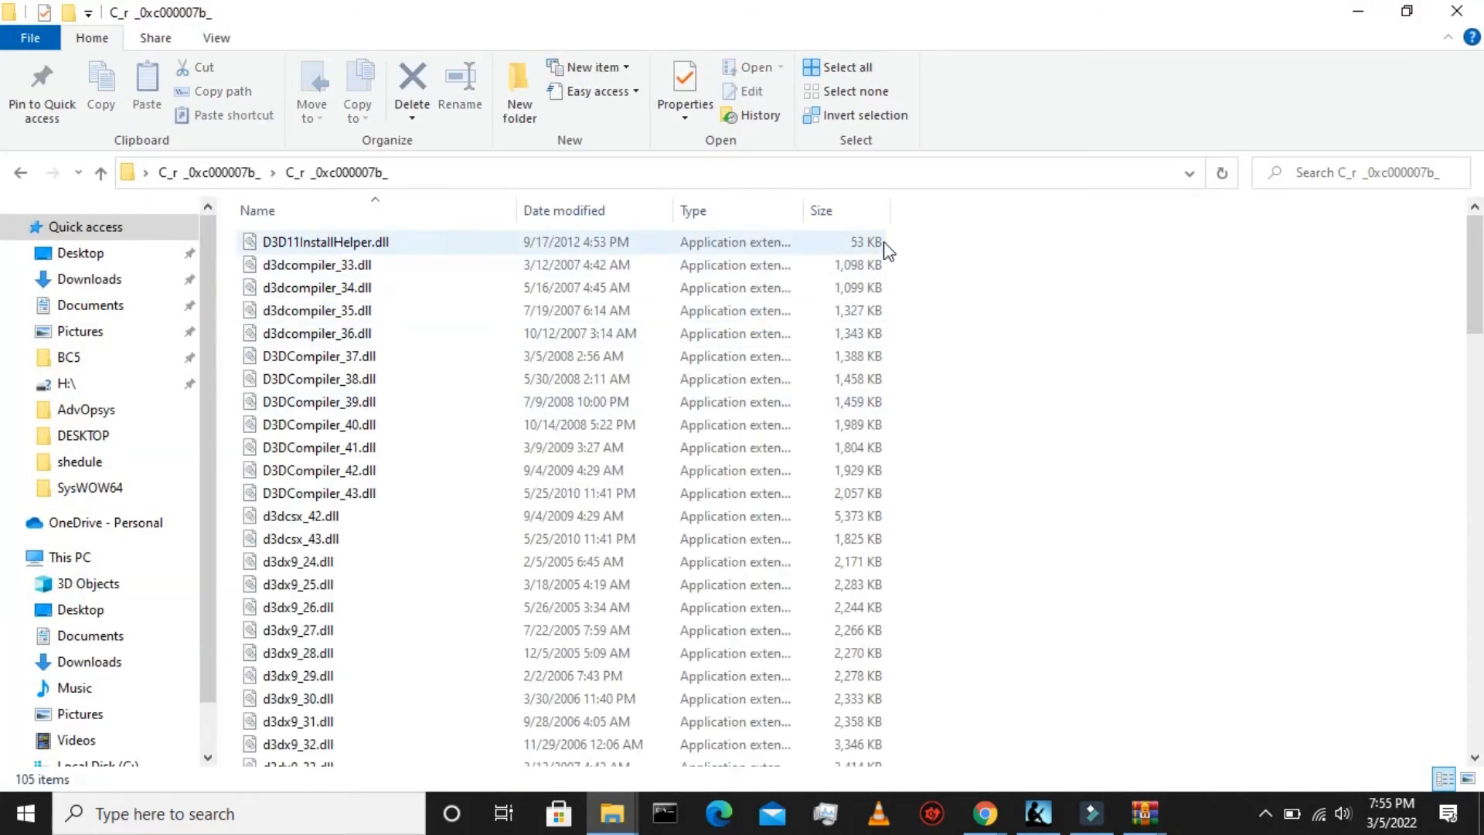
# Select all 105 DLL files in the folder and copy them to the clipboard.
pyautogui.click(327, 241)
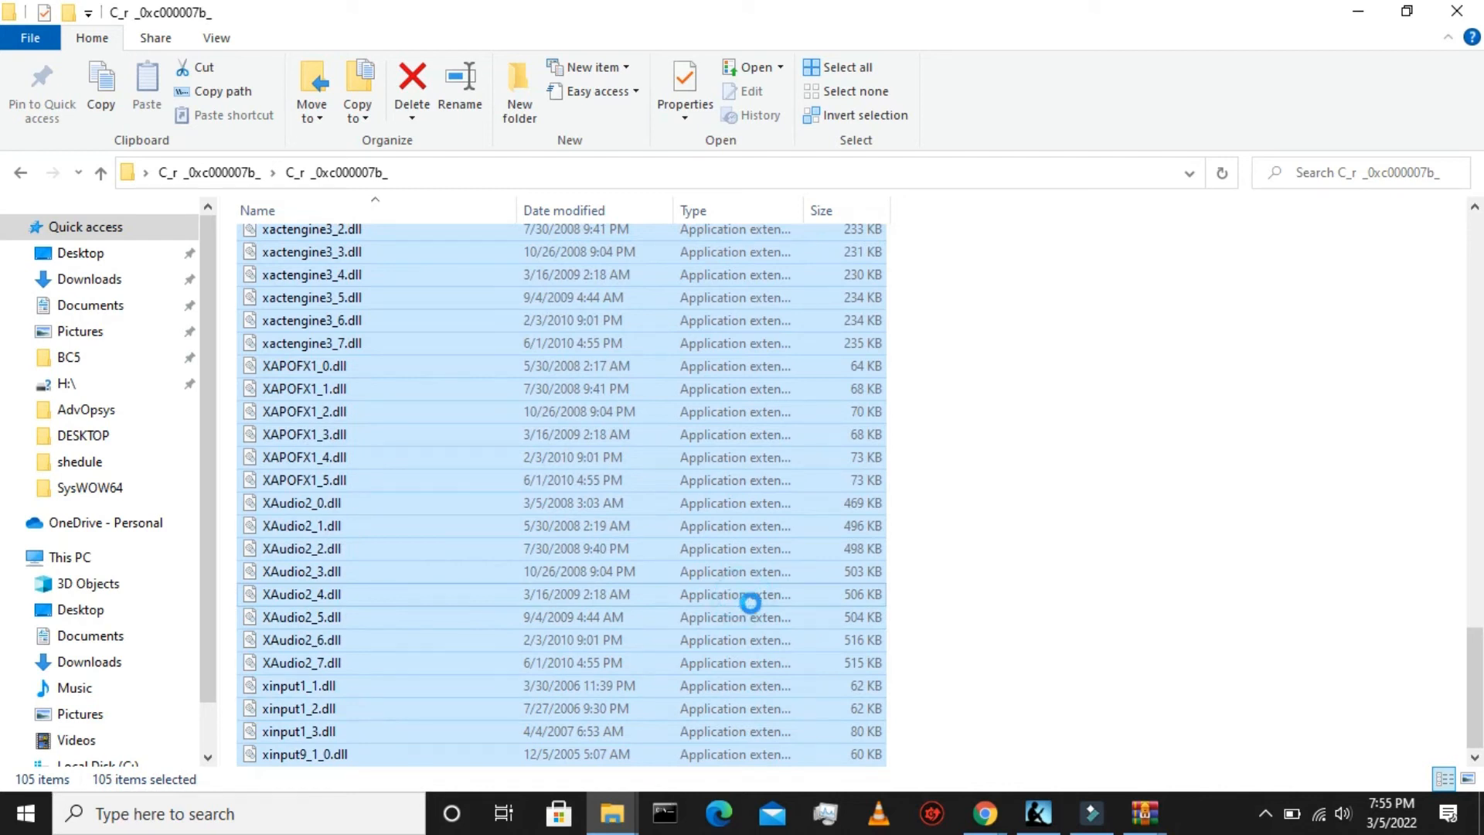
pyautogui.rightClick(748, 596)
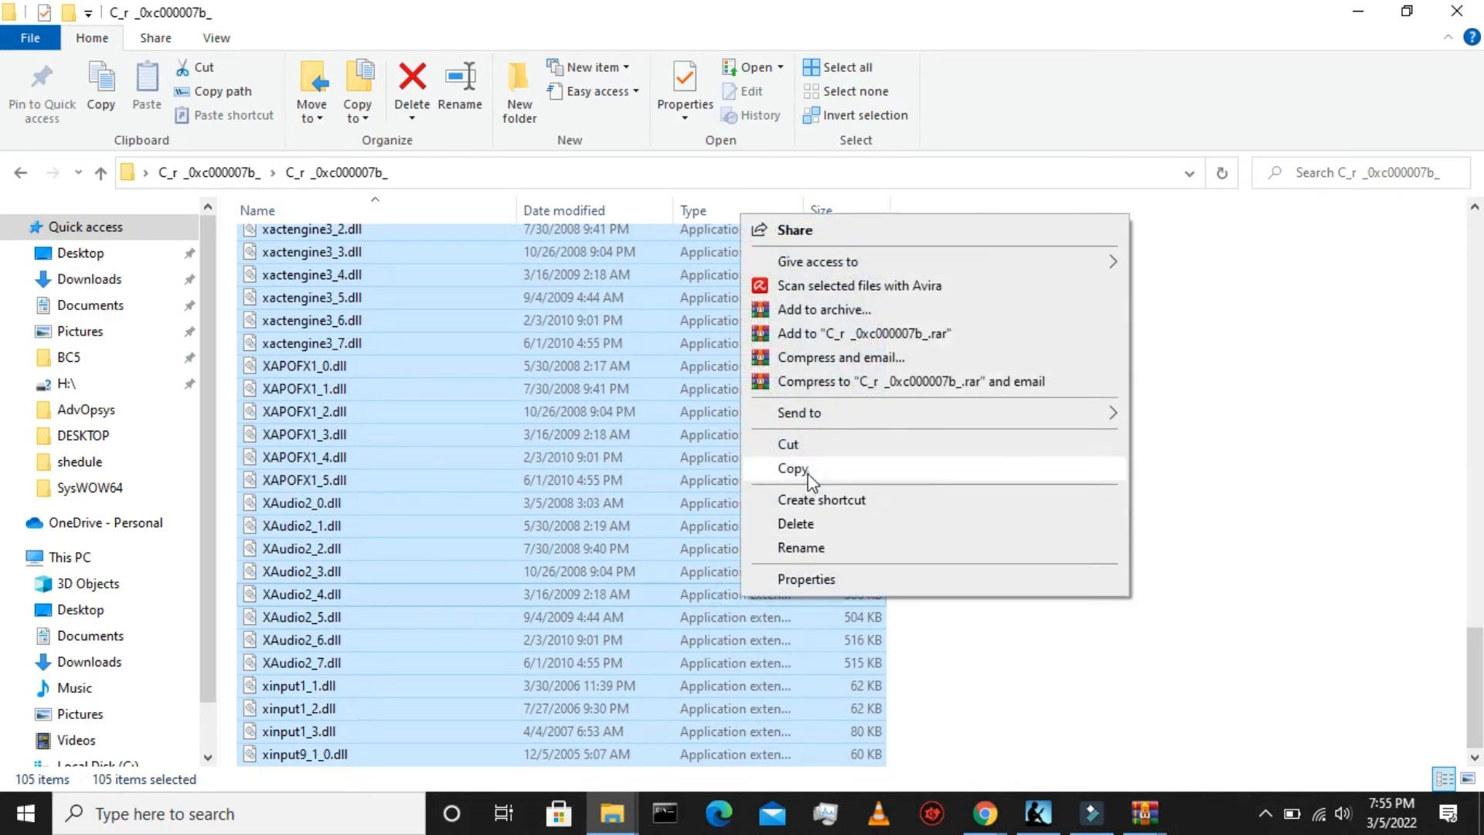
pyautogui.click(791, 469)
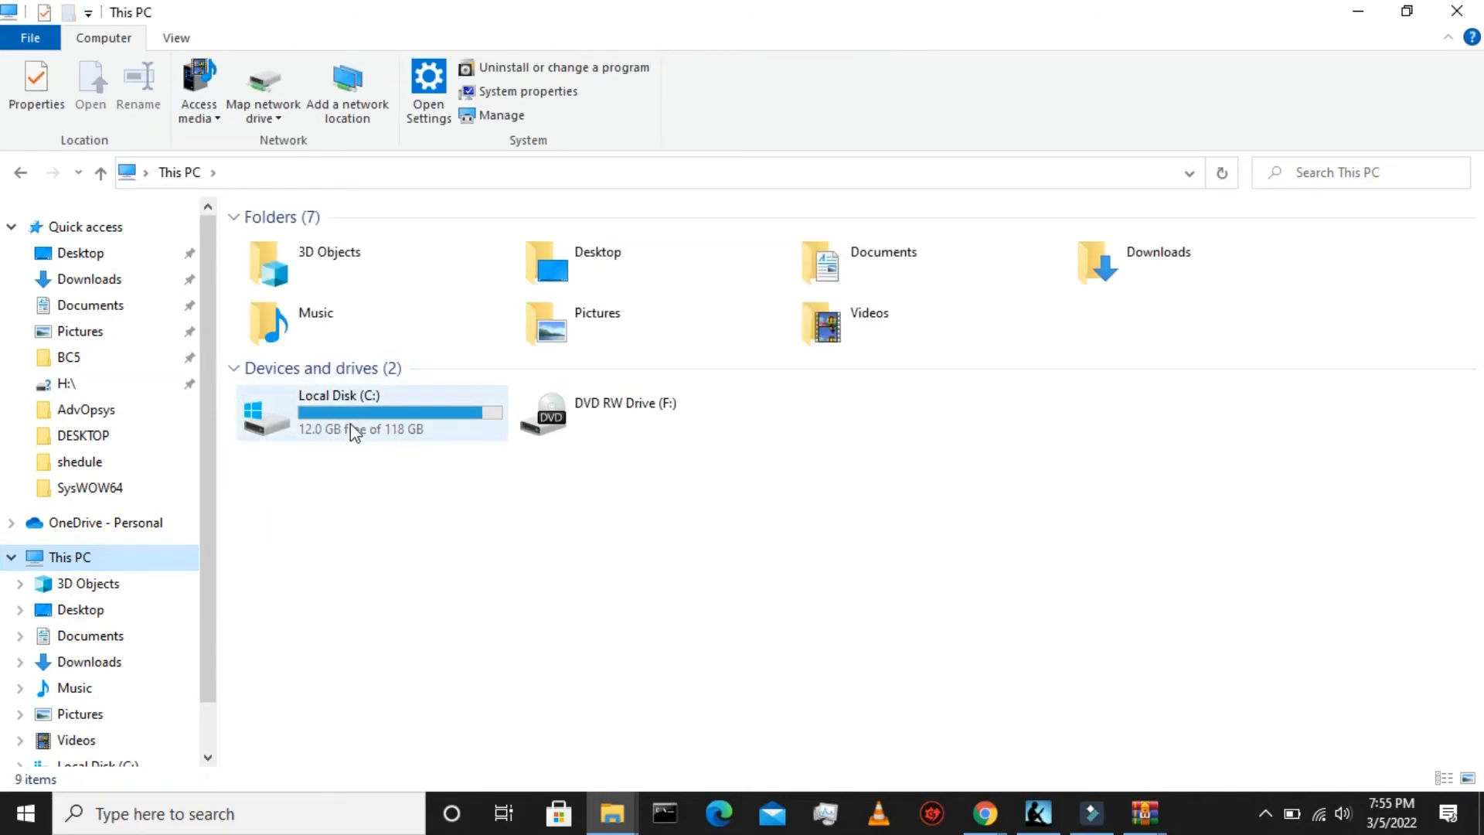
# Navigate to C:\Windows\SysWOW64 and bring up the folder's context menu for pasting.
pyautogui.doubleClick(370, 415)
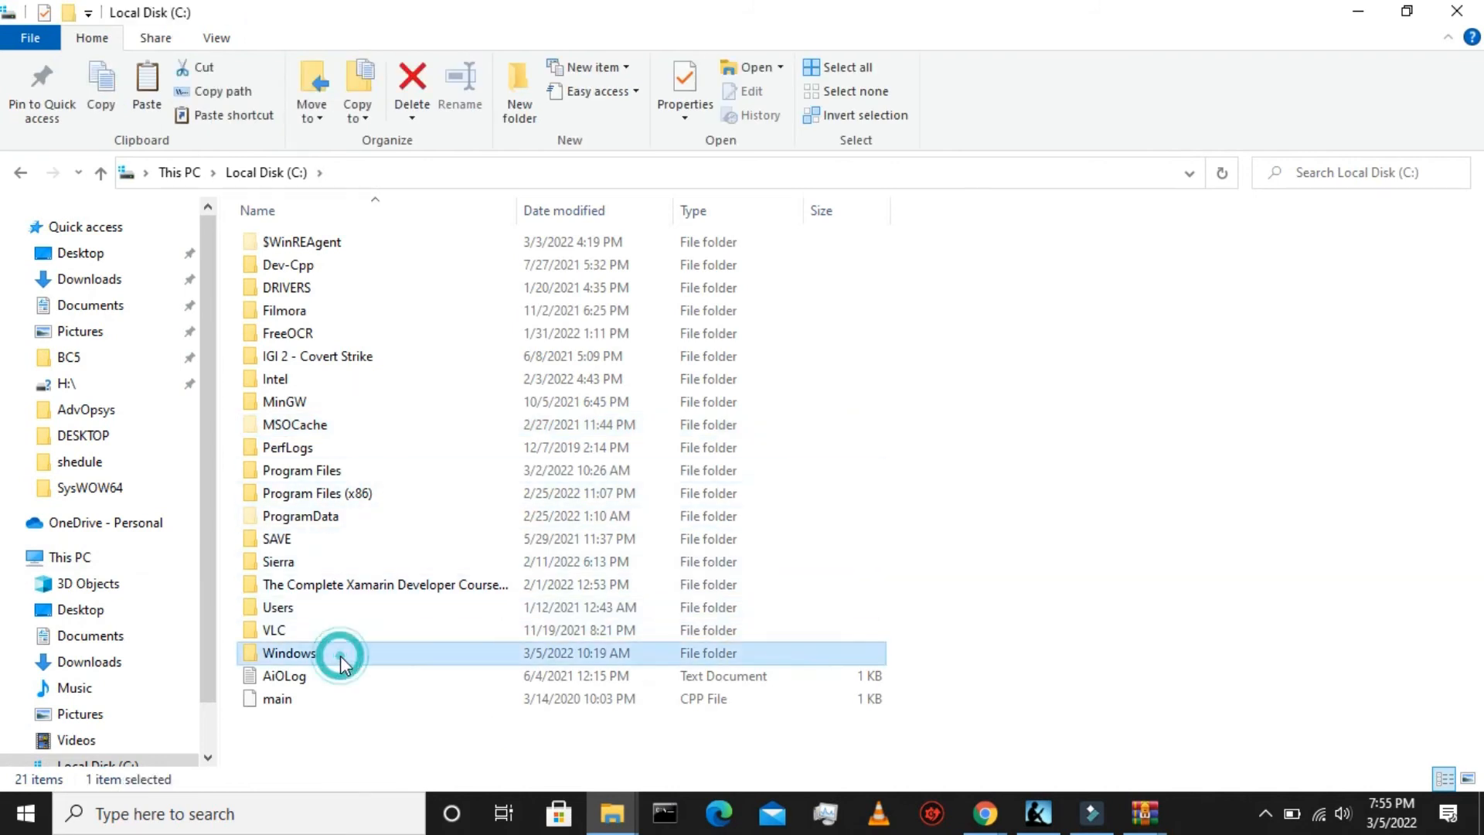
pyautogui.doubleClick(287, 652)
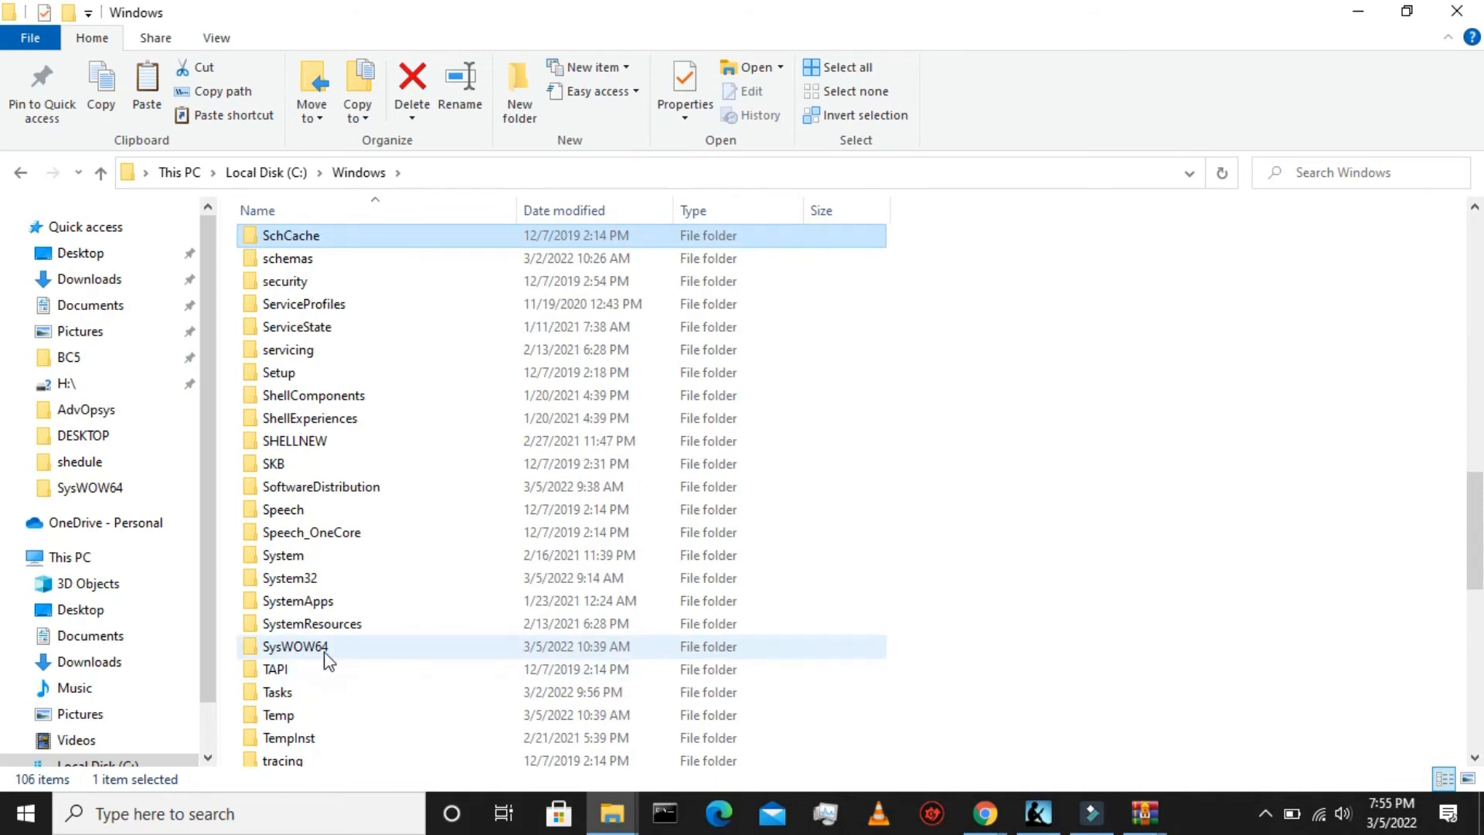
pyautogui.doubleClick(296, 646)
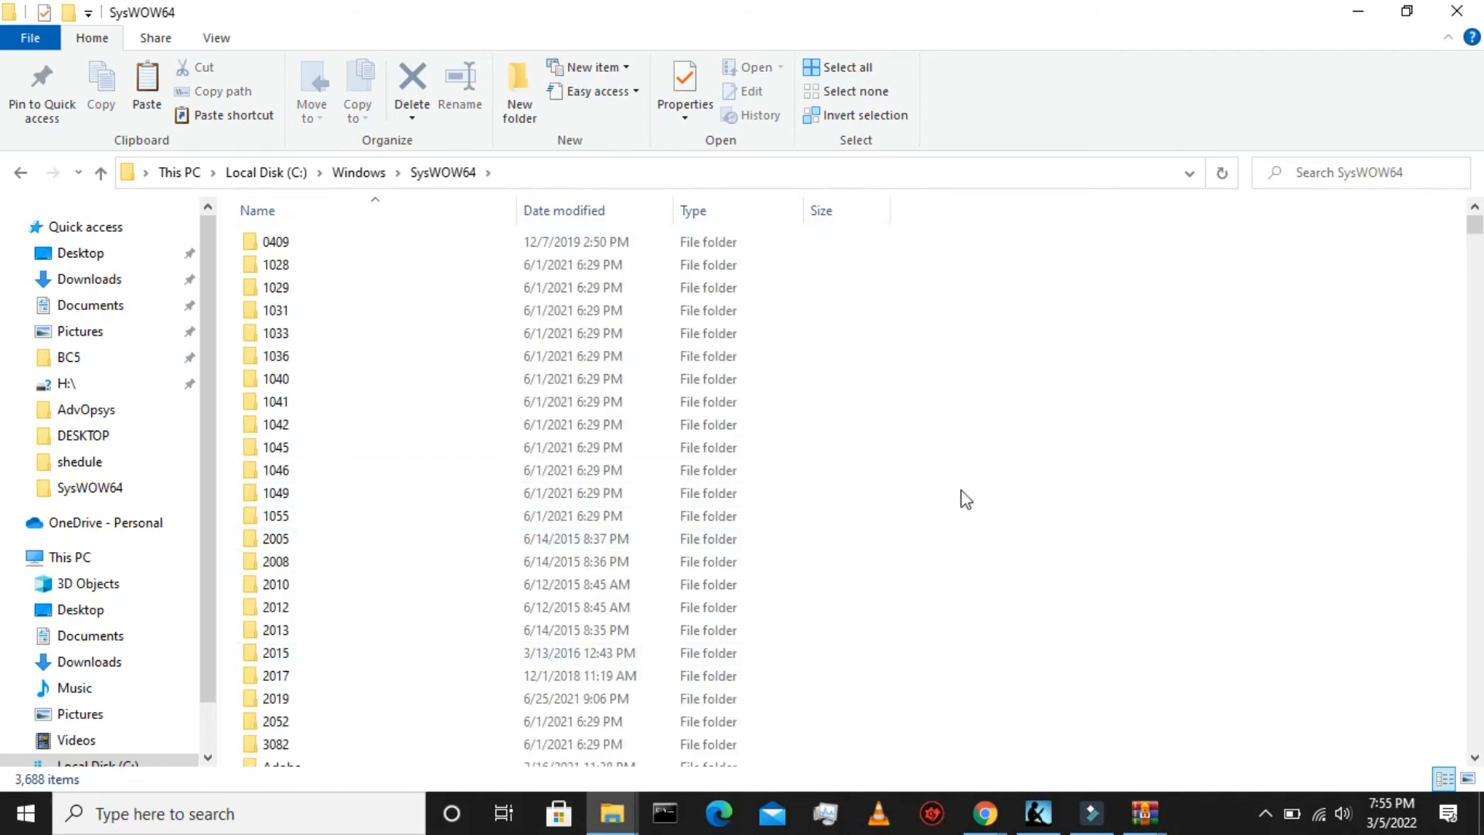
pyautogui.rightClick(964, 499)
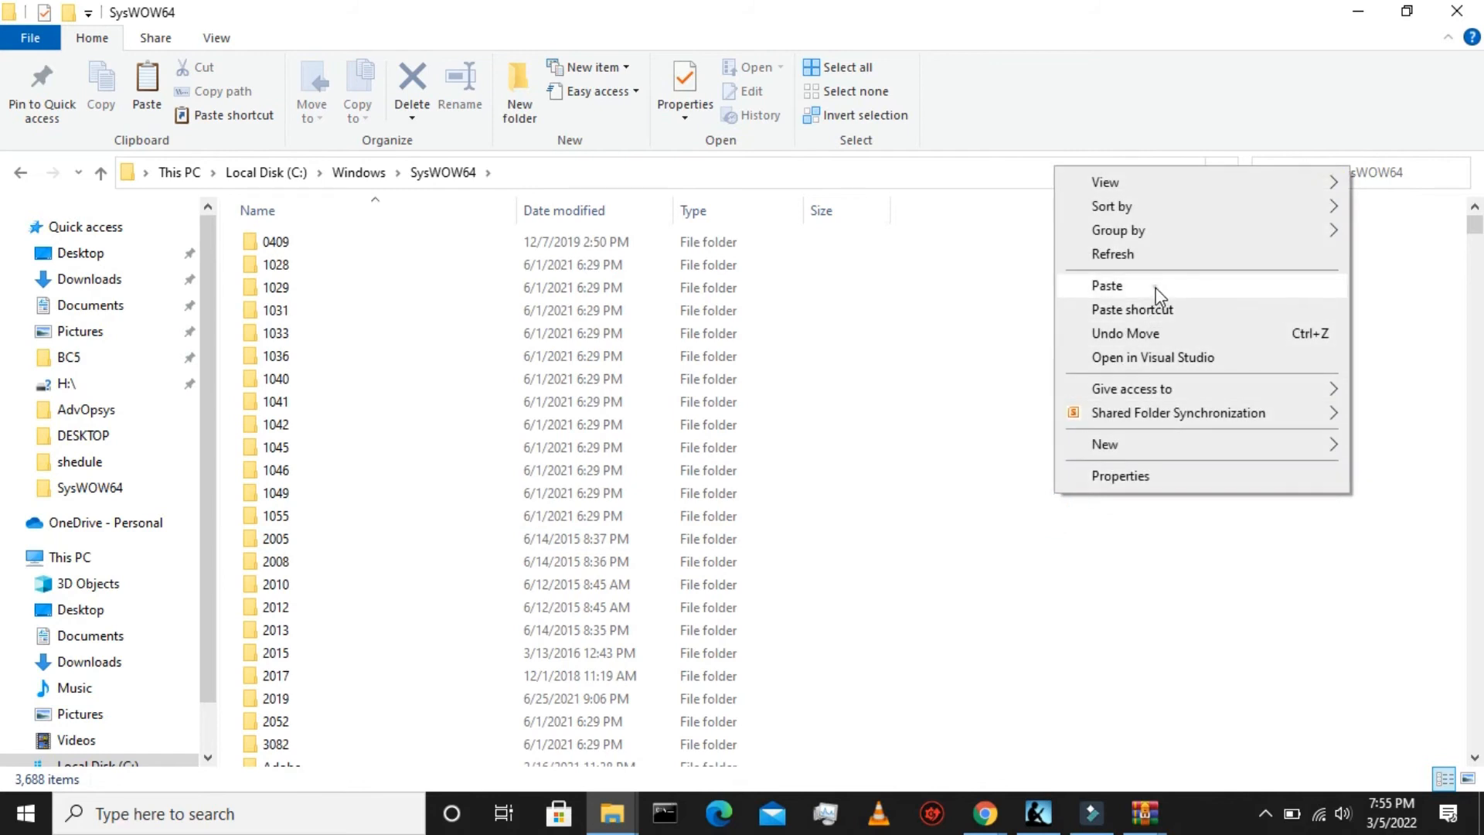
# Paste the DLLs into SysWOW64, replacing all same-named files and continuing with administrator permission.
pyautogui.click(1105, 285)
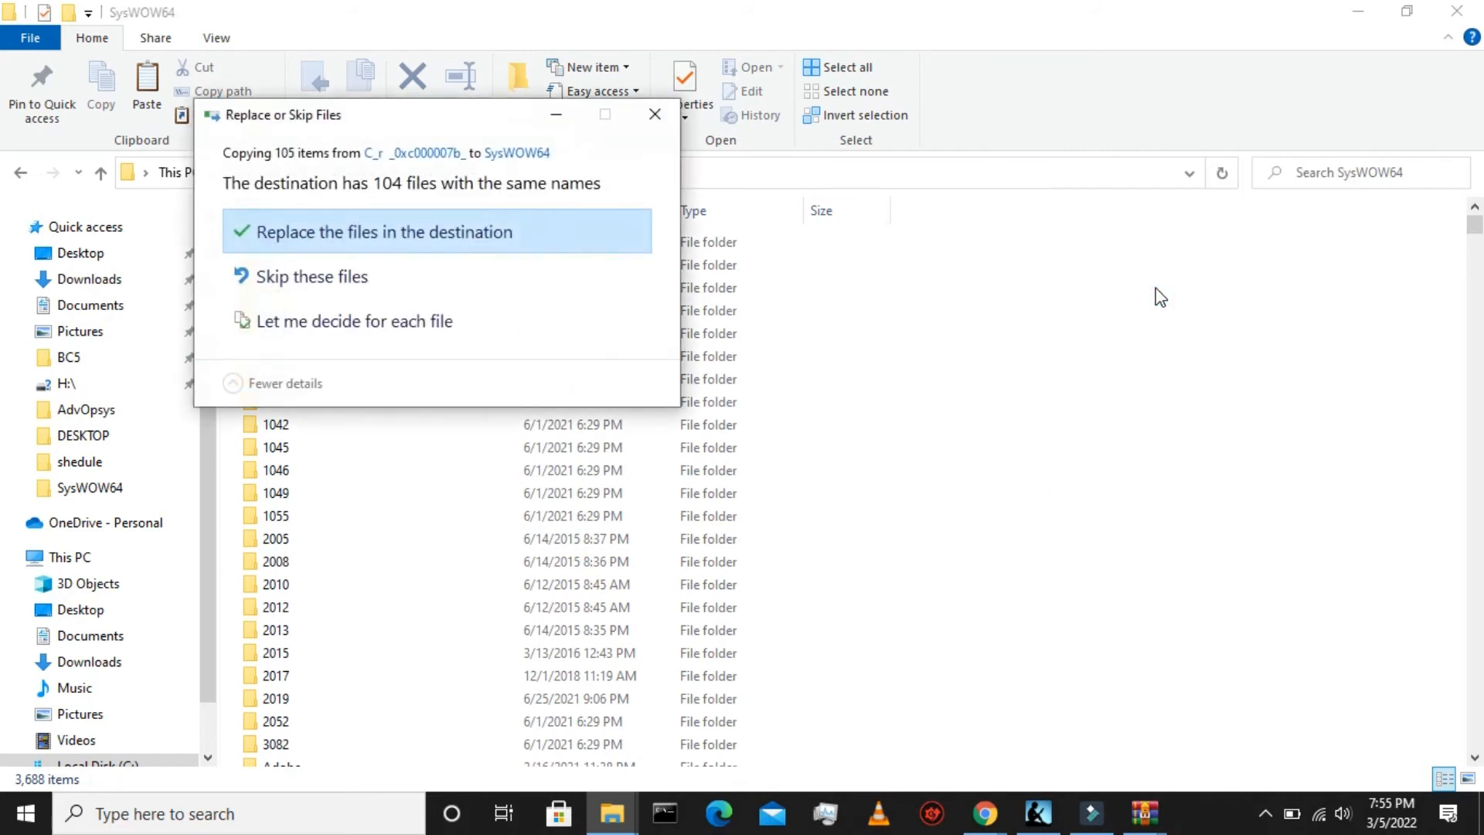
pyautogui.moveTo(441, 232)
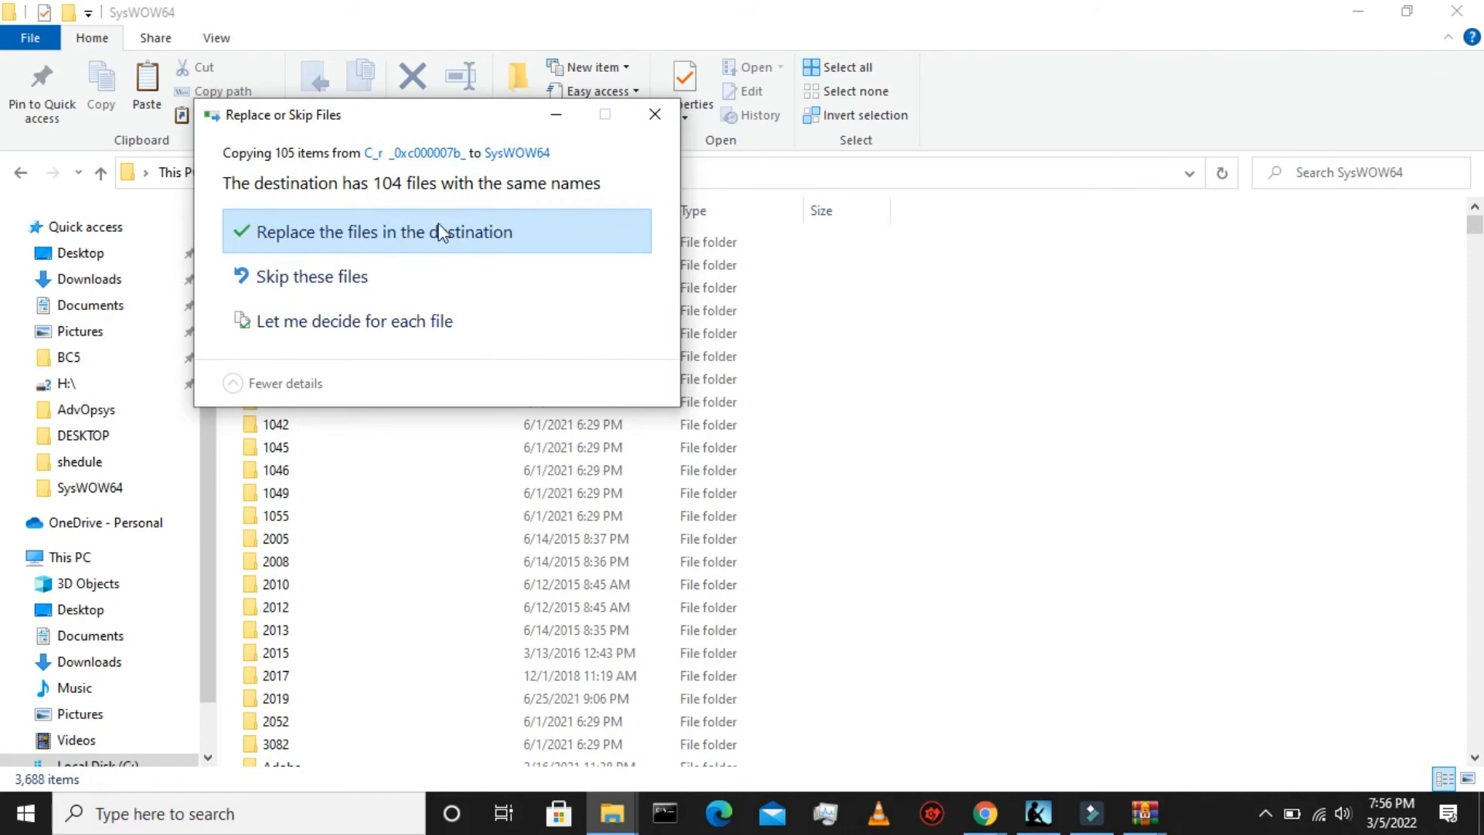
pyautogui.moveTo(423, 302)
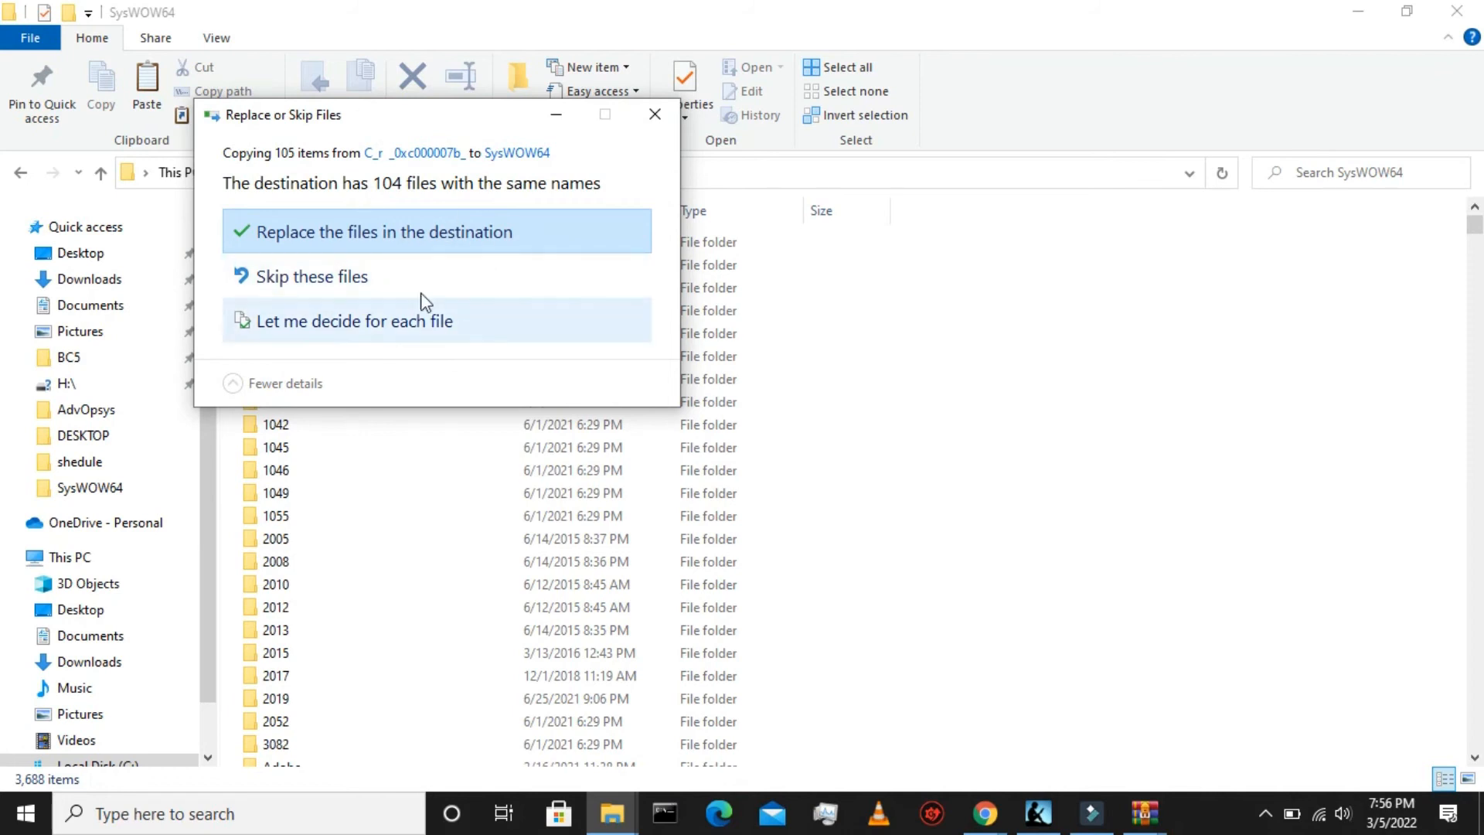
pyautogui.moveTo(450, 250)
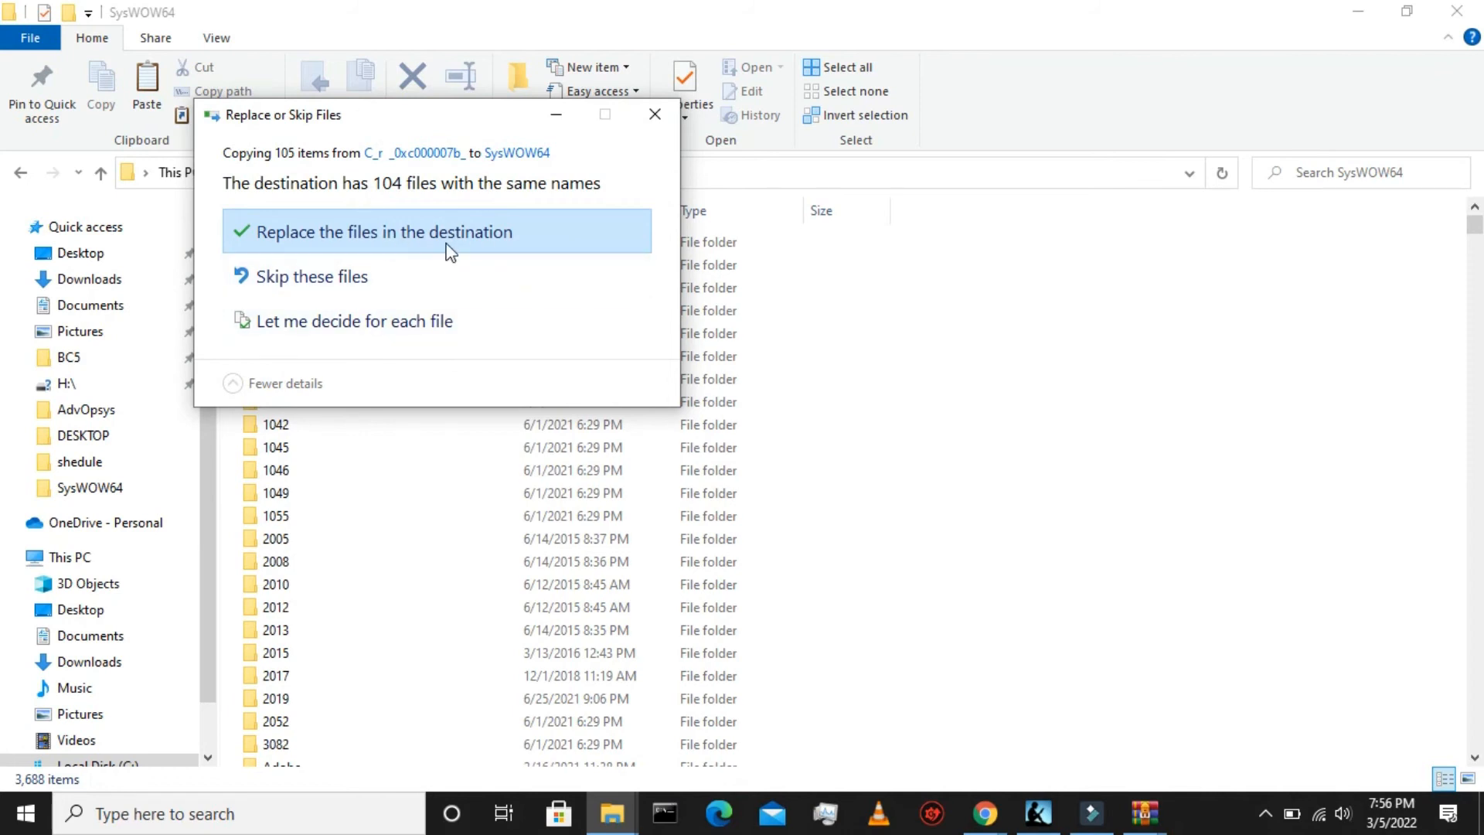
pyautogui.click(436, 232)
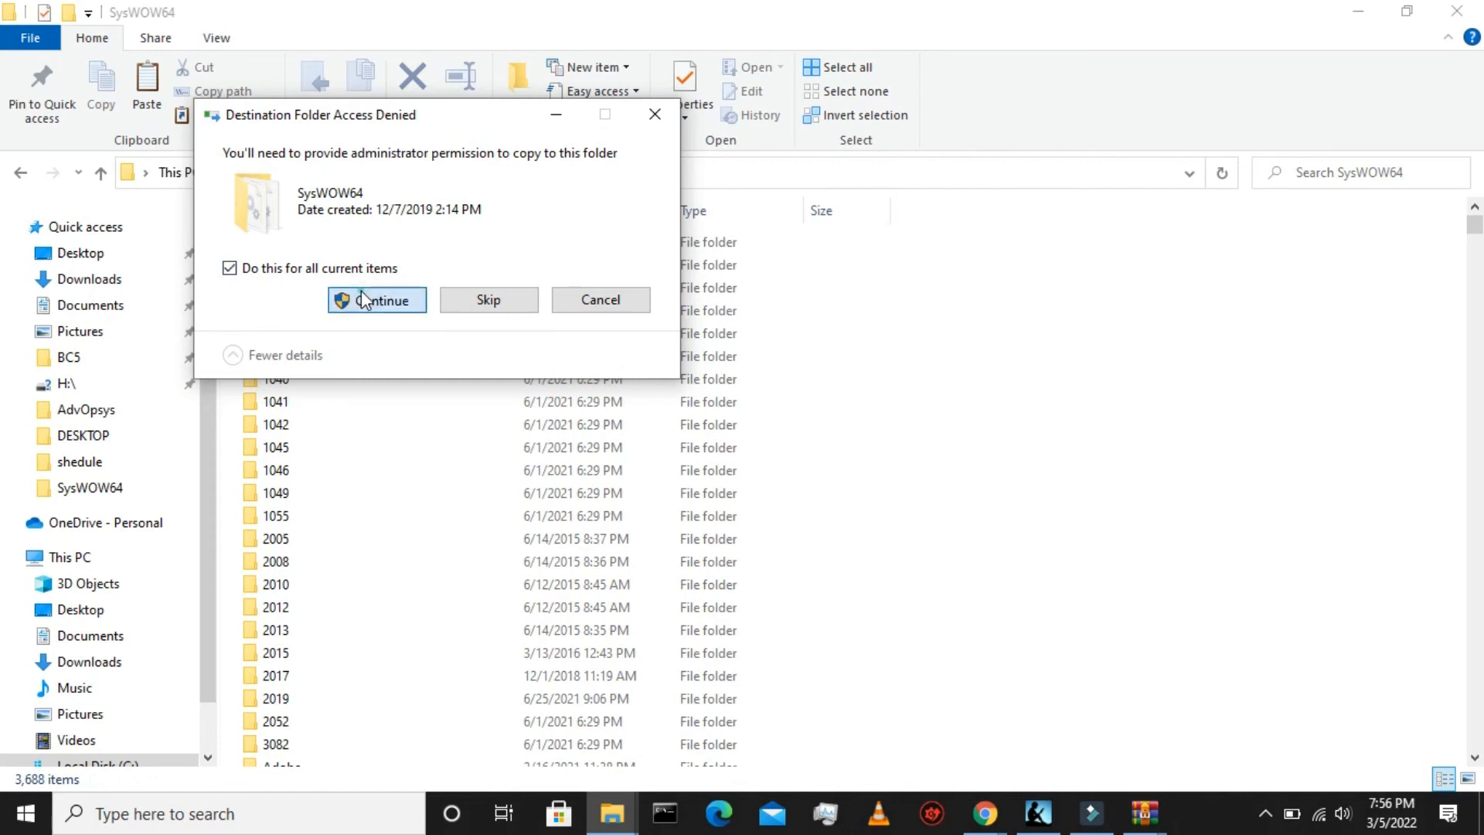
pyautogui.click(378, 298)
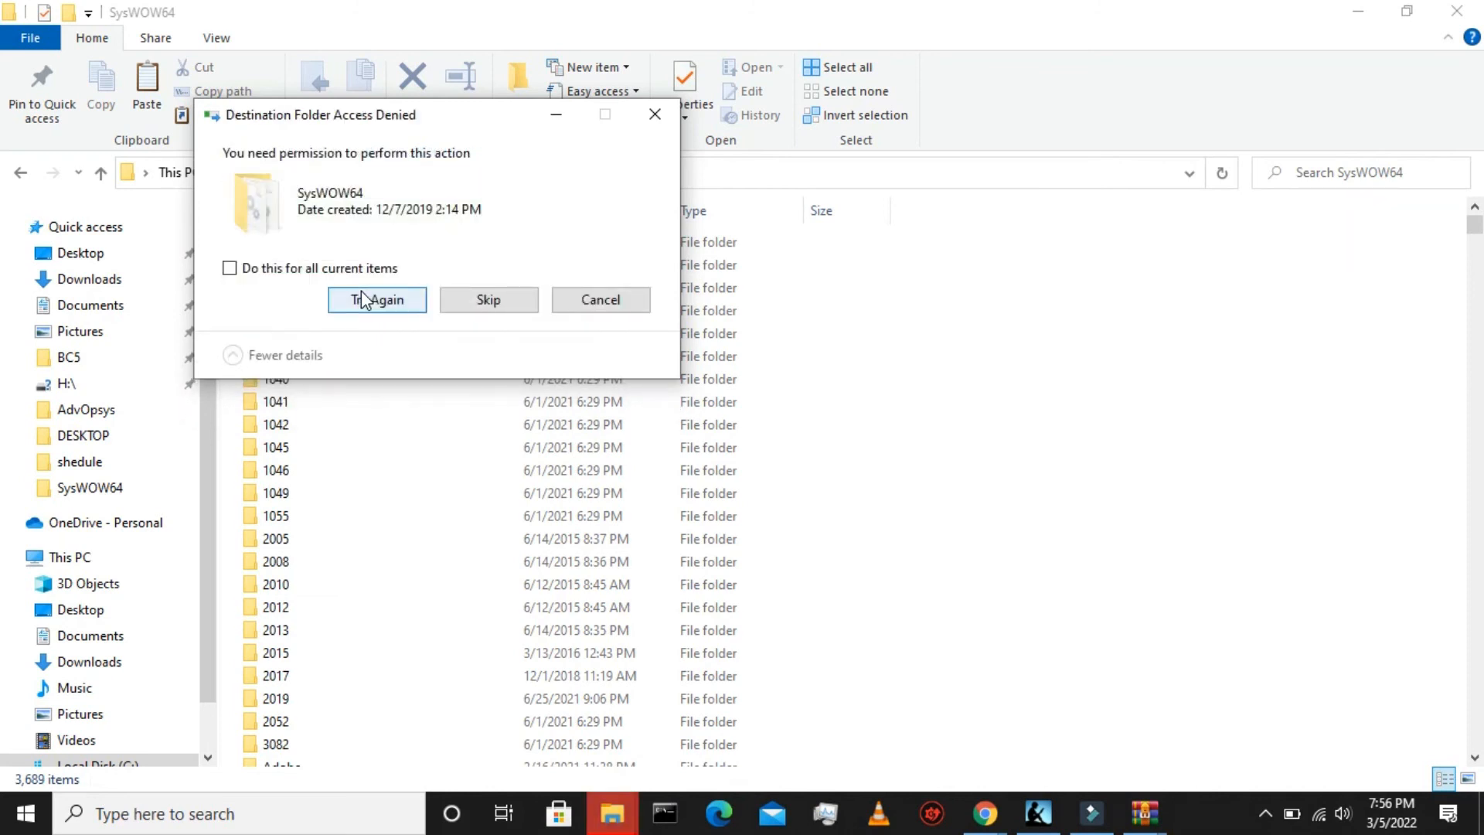
pyautogui.moveTo(488, 298)
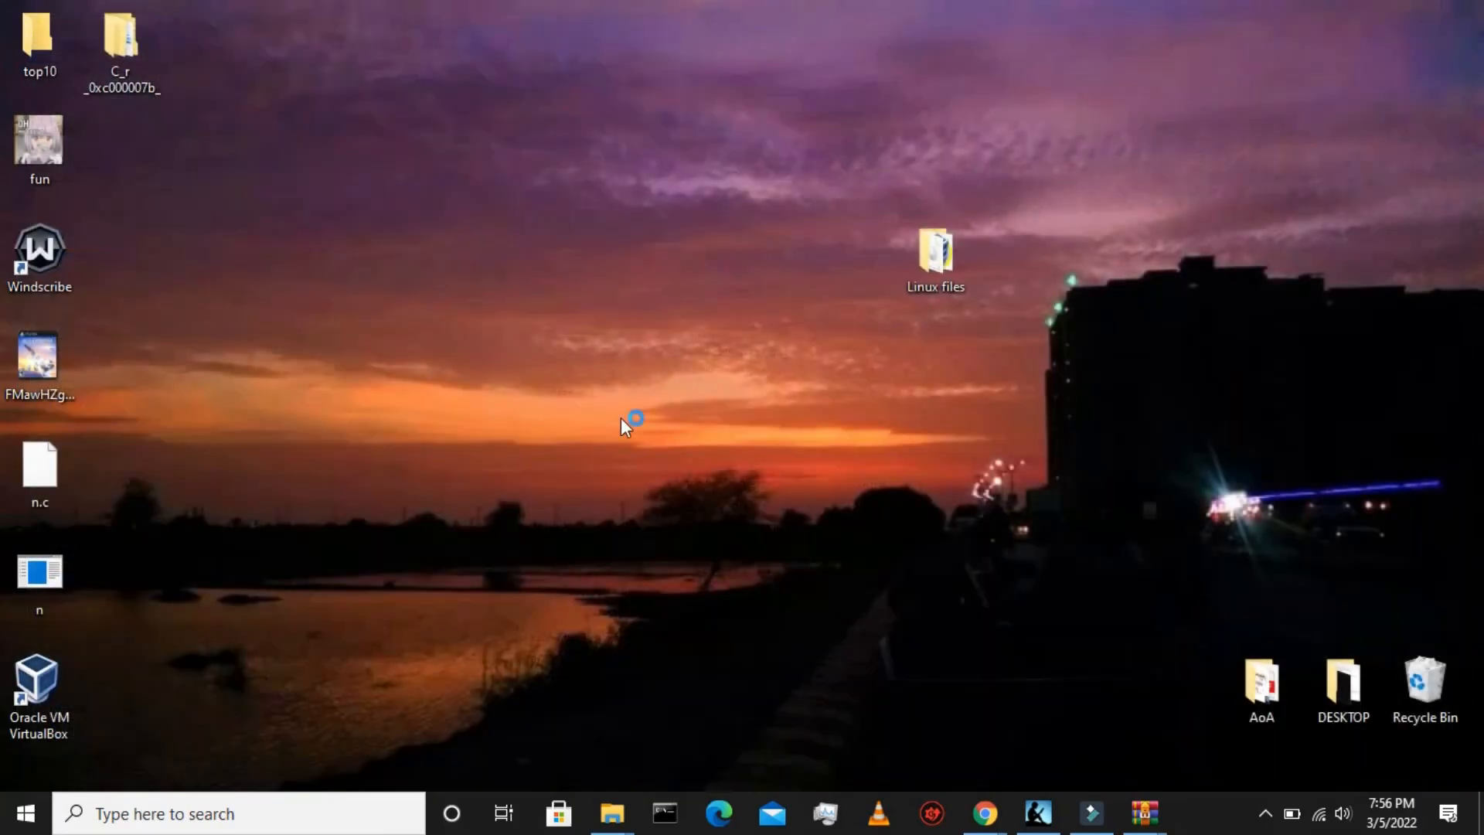
pyautogui.moveTo(1095, 804)
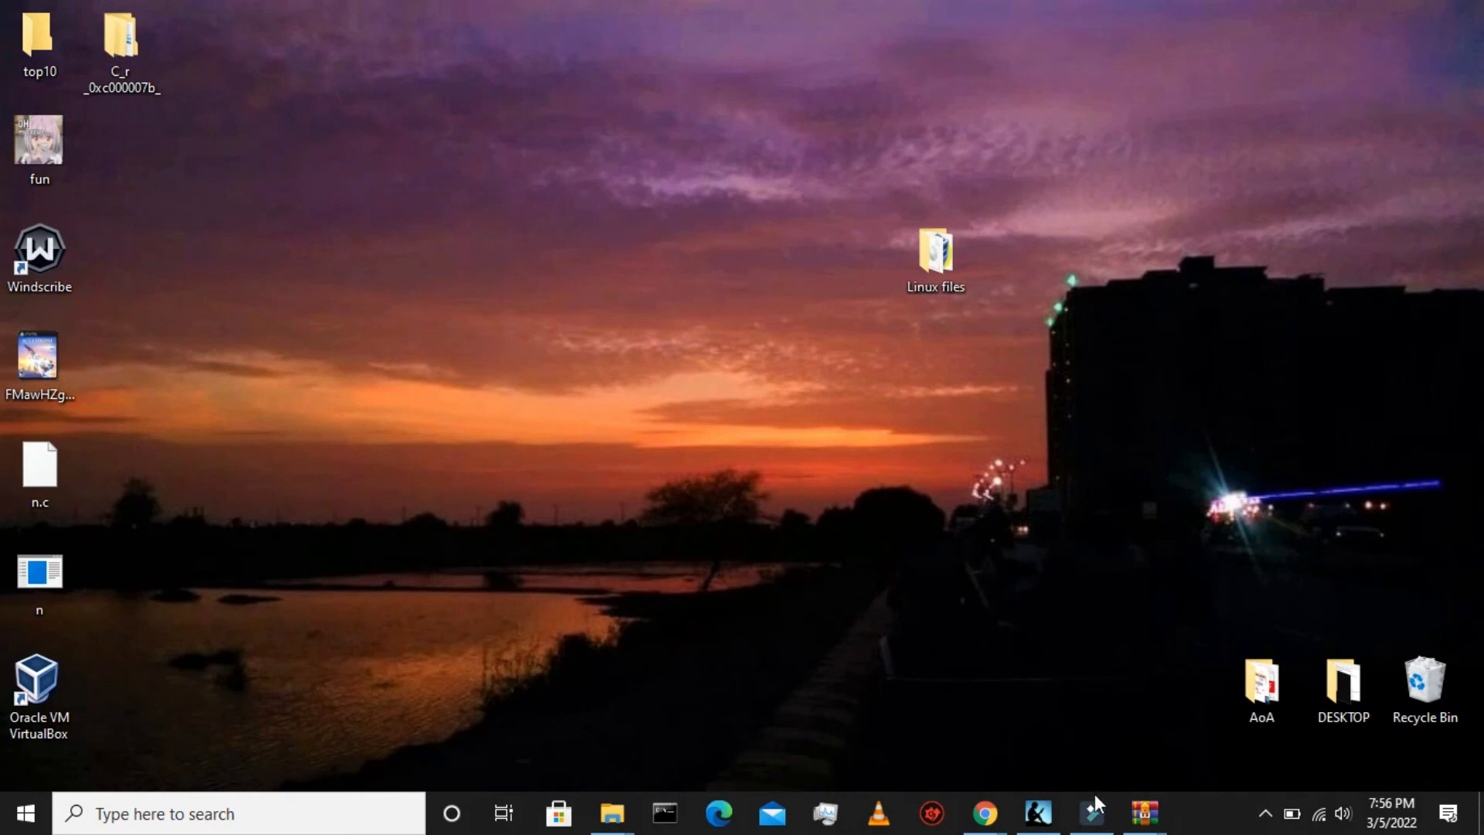
pyautogui.click(1264, 813)
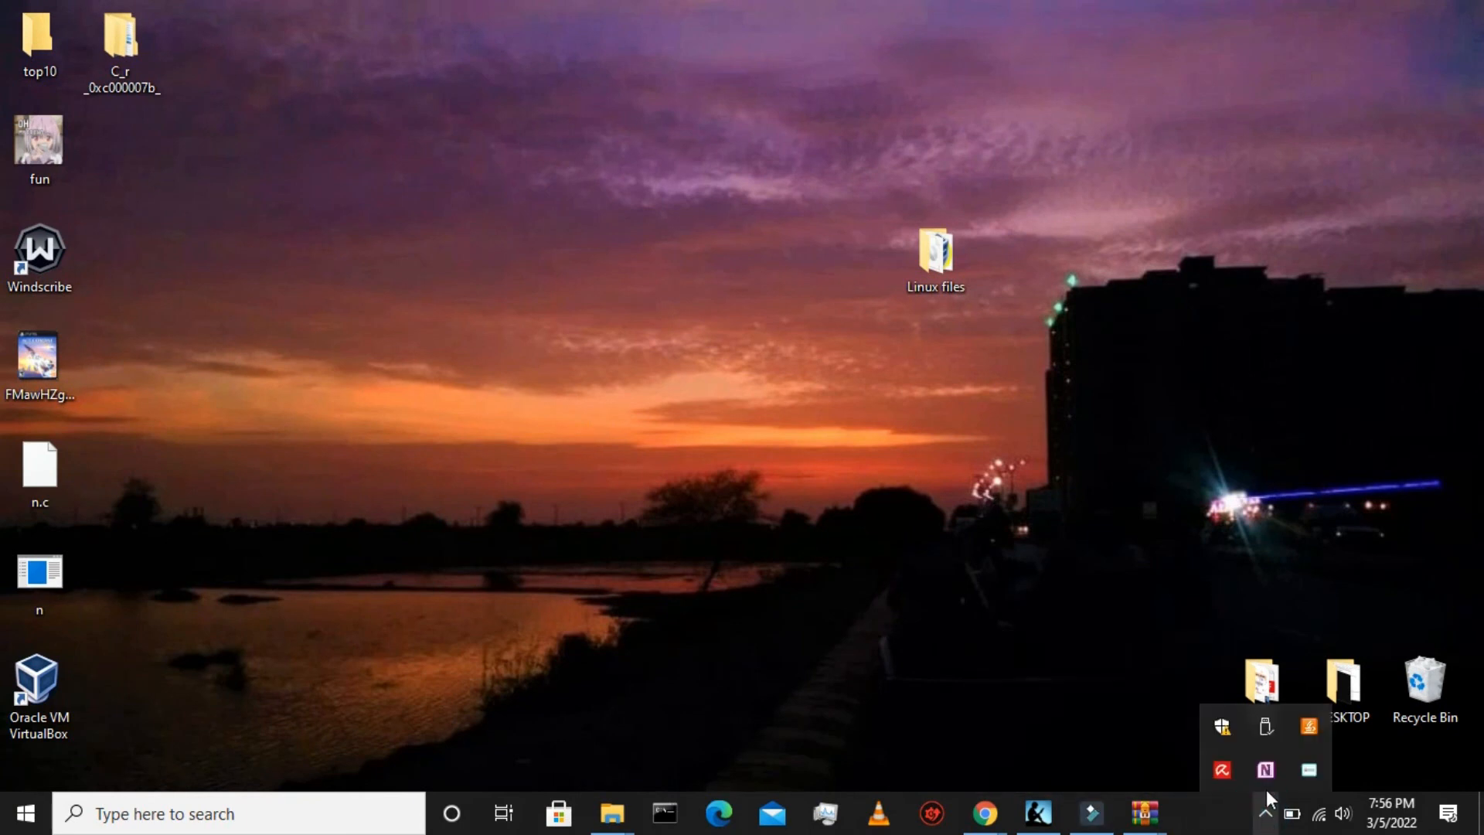